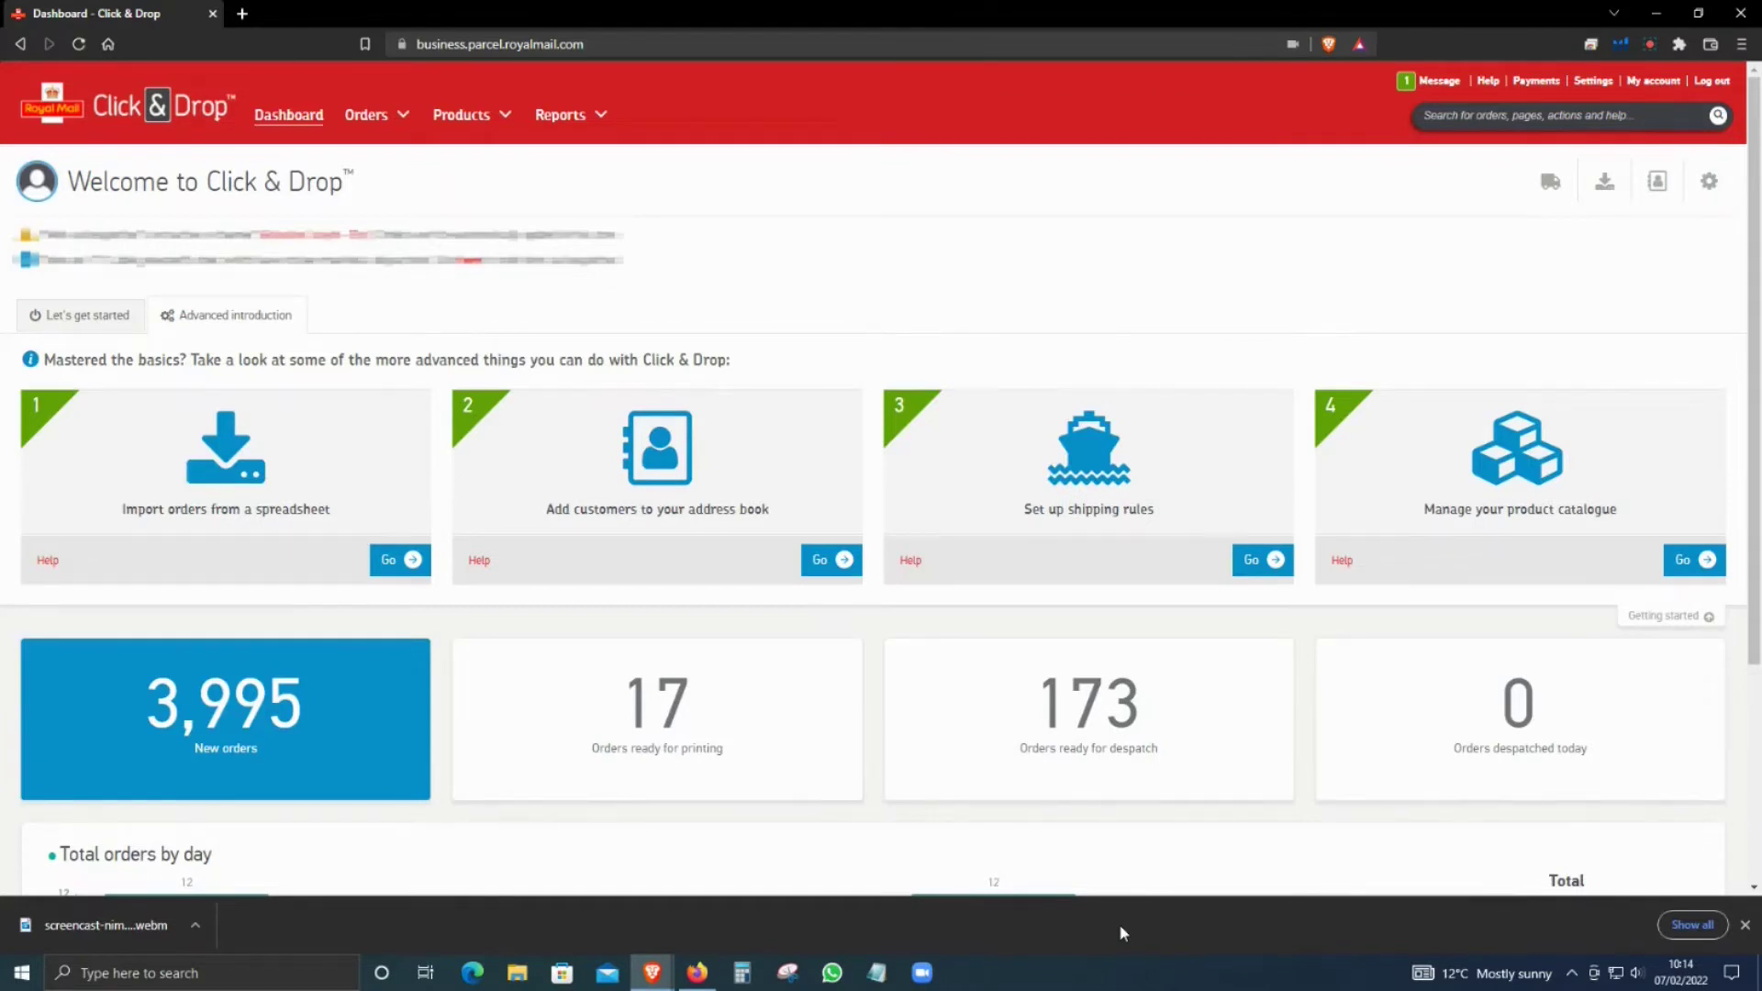
pyautogui.moveTo(1171, 626)
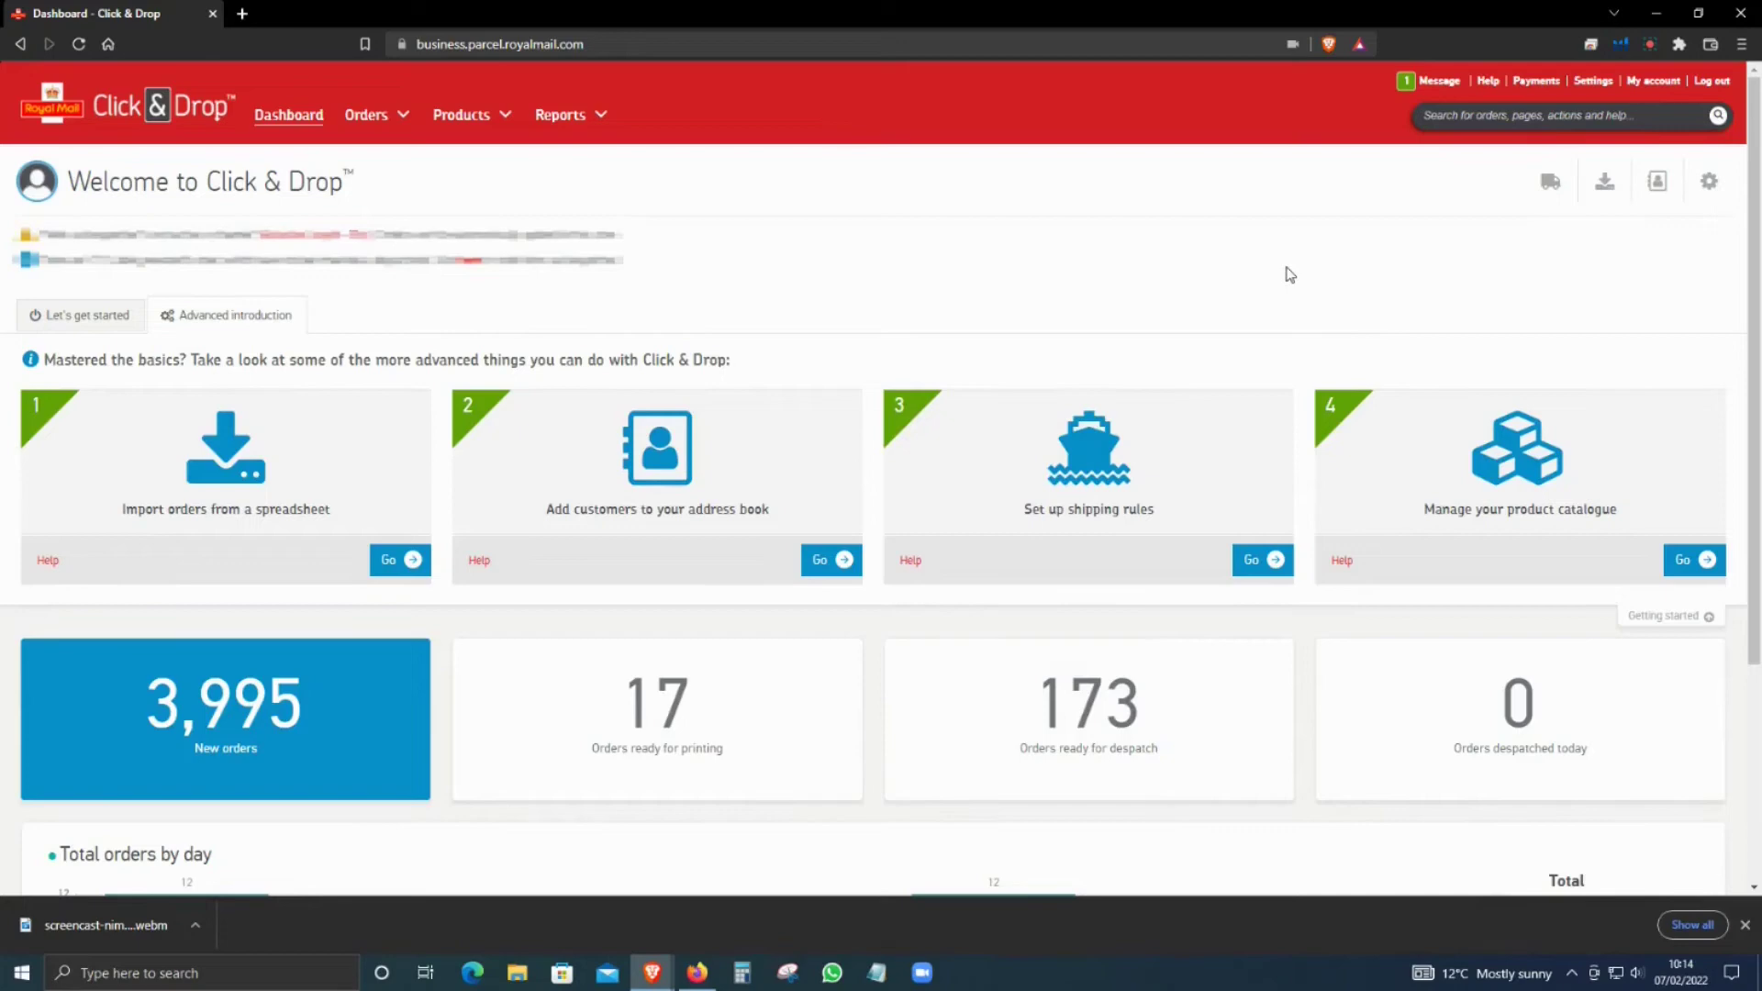
pyautogui.moveTo(1513, 186)
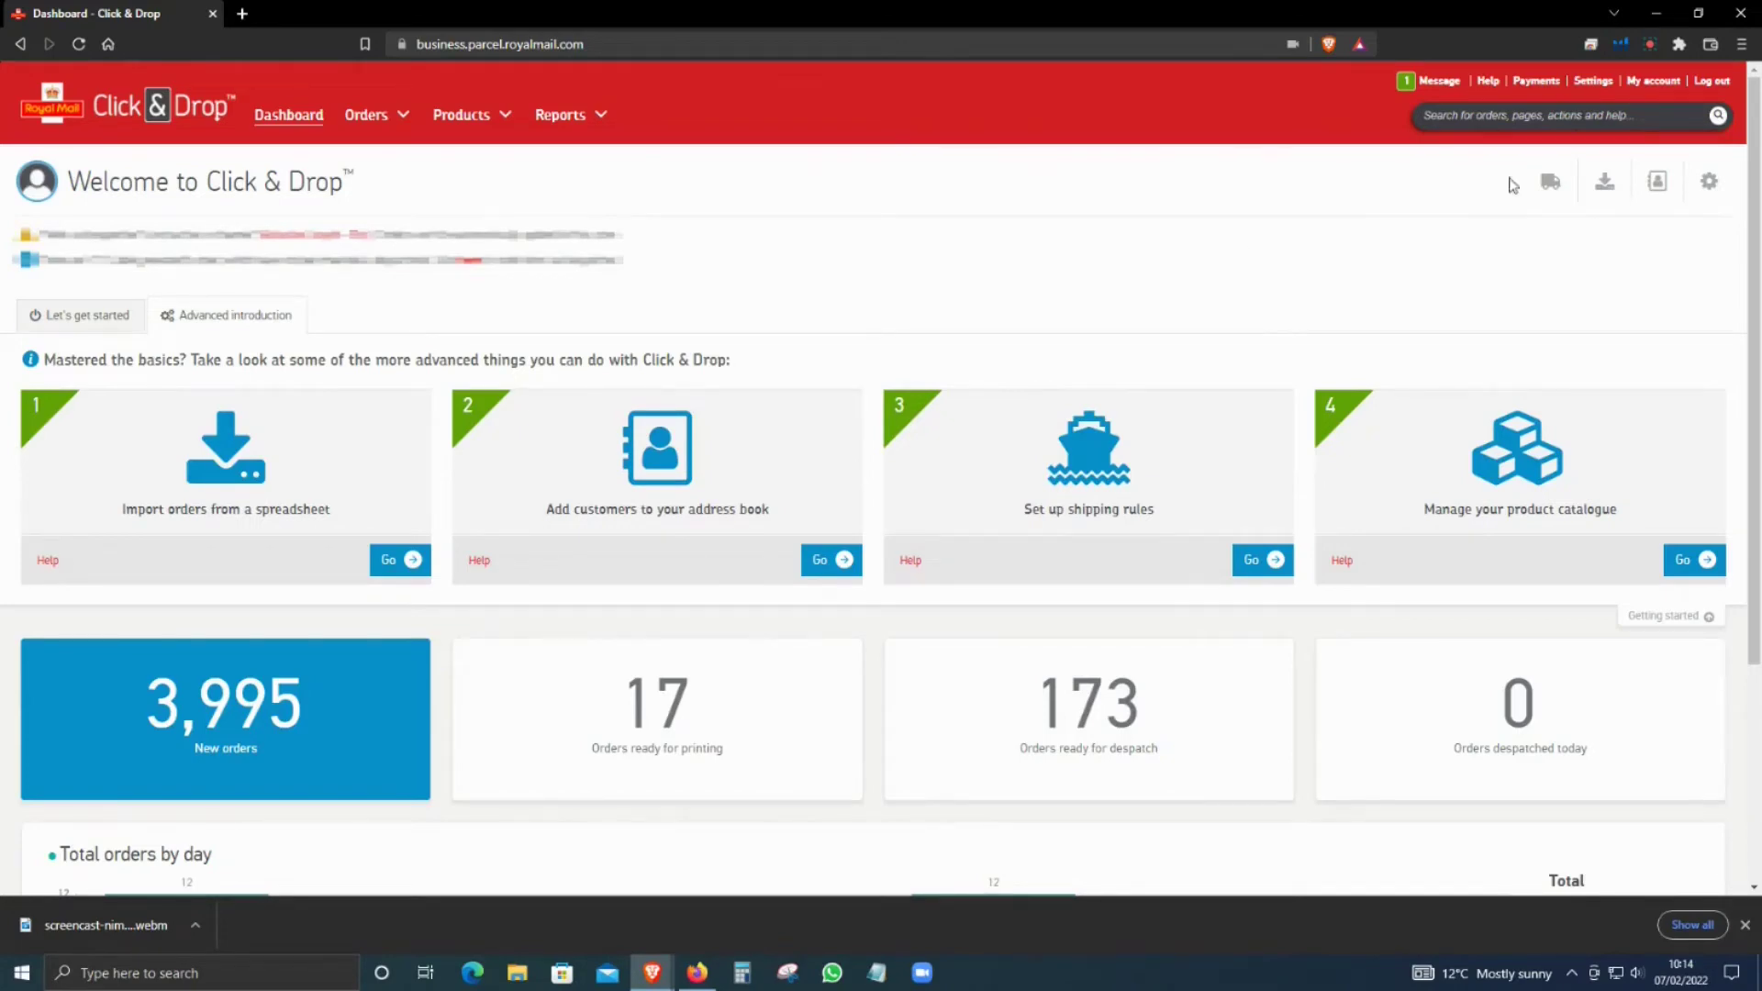
pyautogui.moveTo(1593, 84)
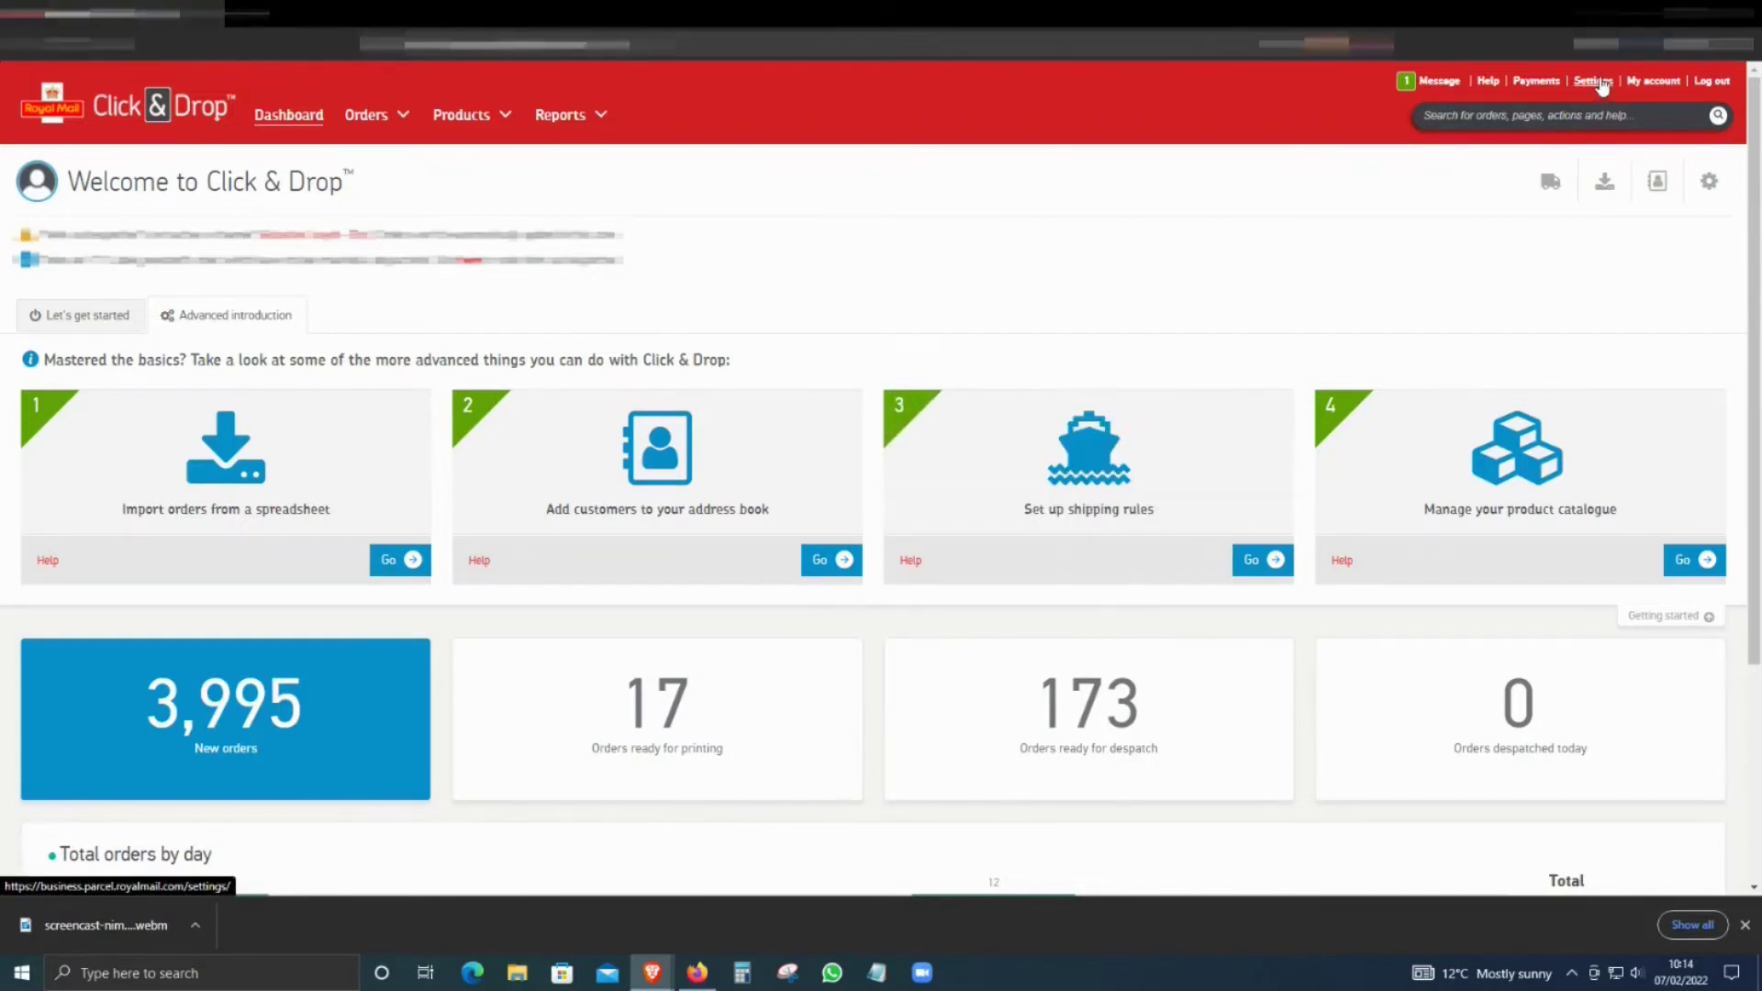
# - Go to Settings and view the Integrations list of connected channels
pyautogui.click(1592, 81)
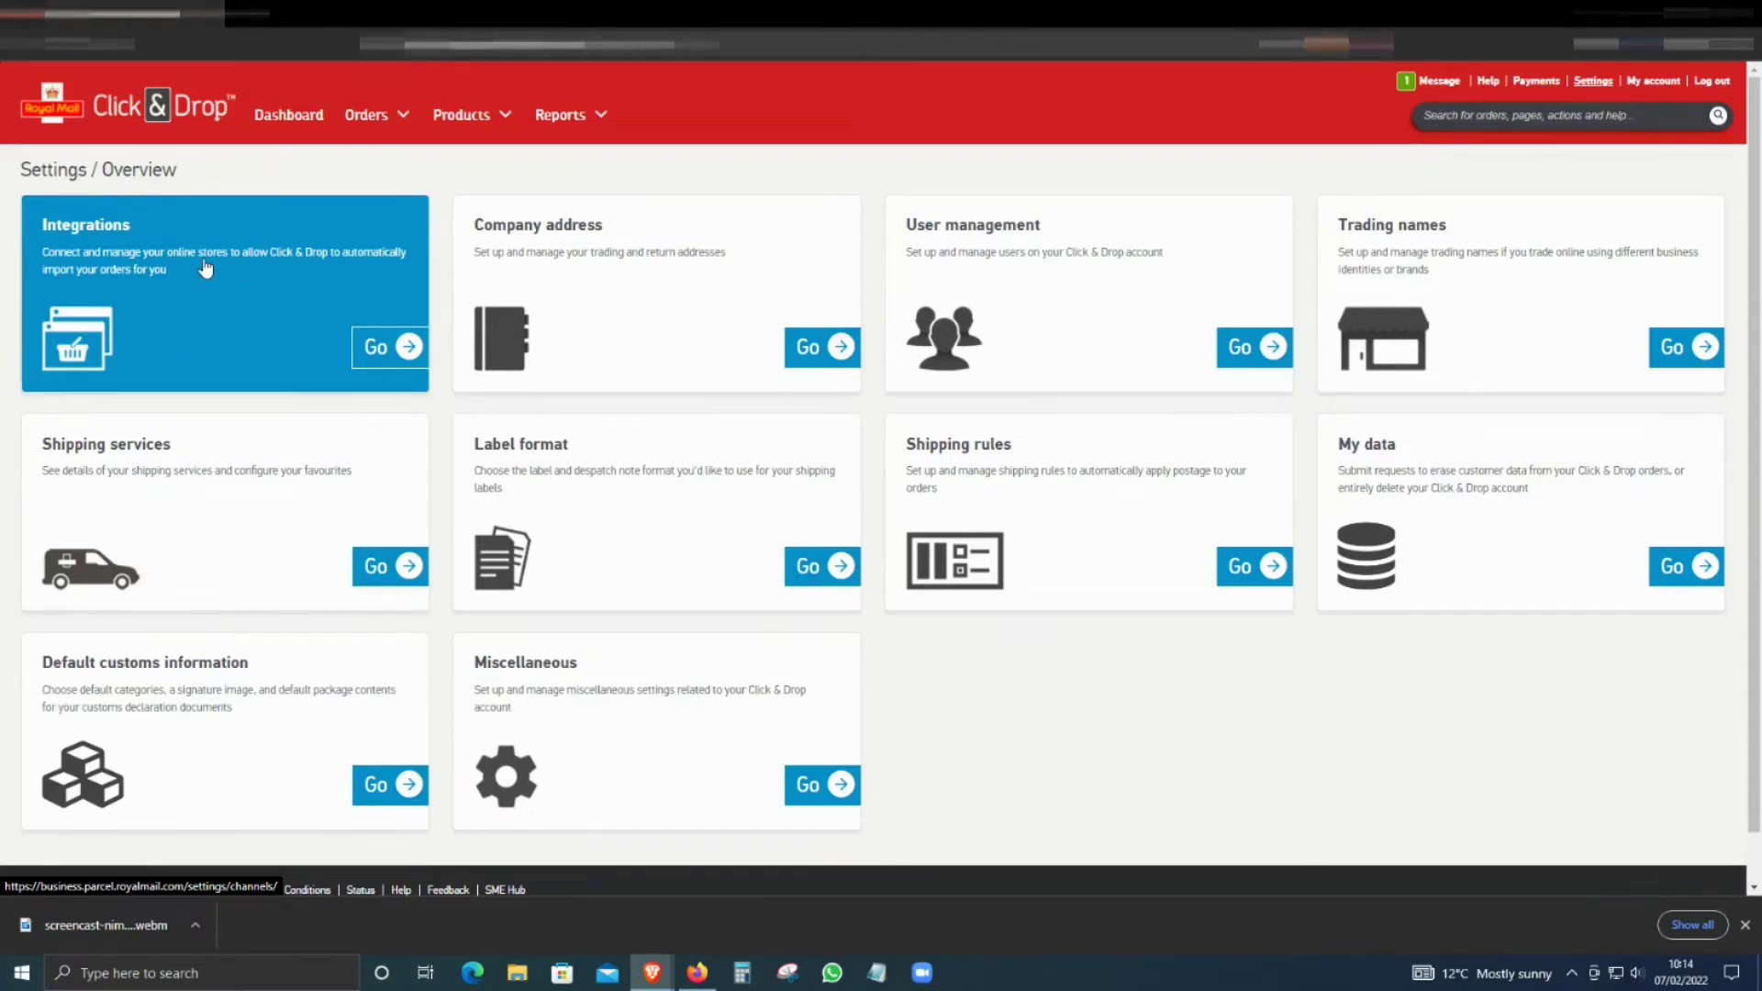
pyautogui.click(389, 347)
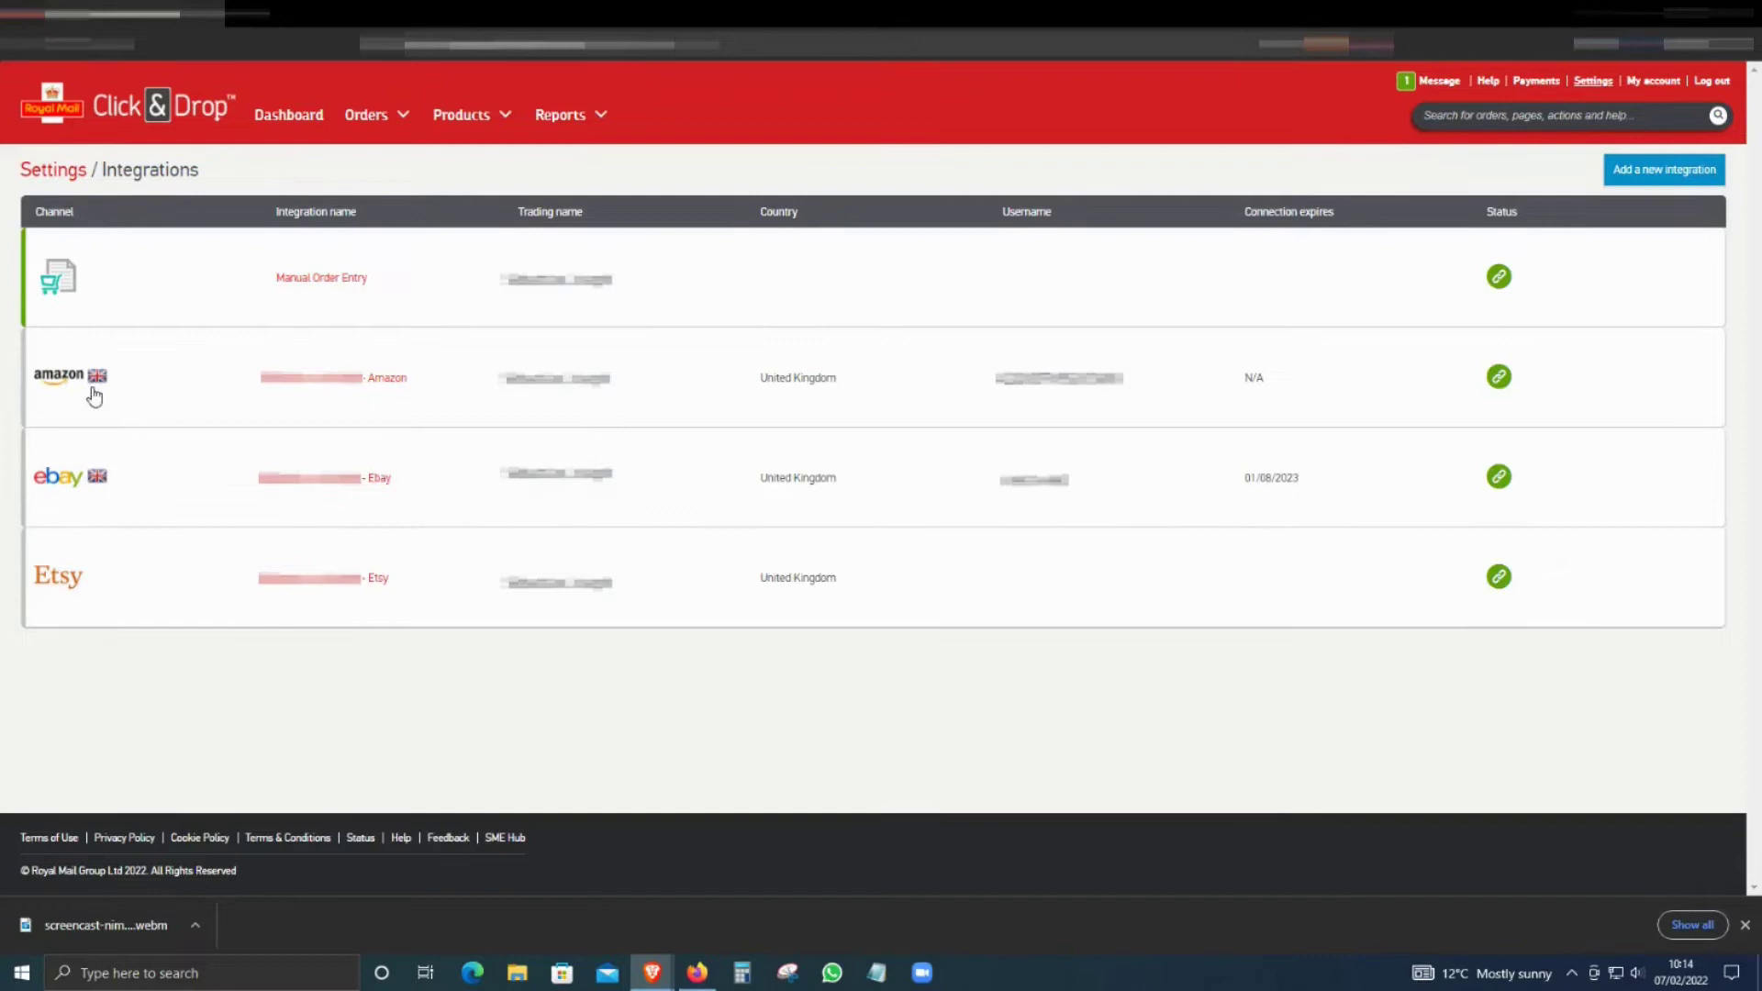
pyautogui.moveTo(740, 397)
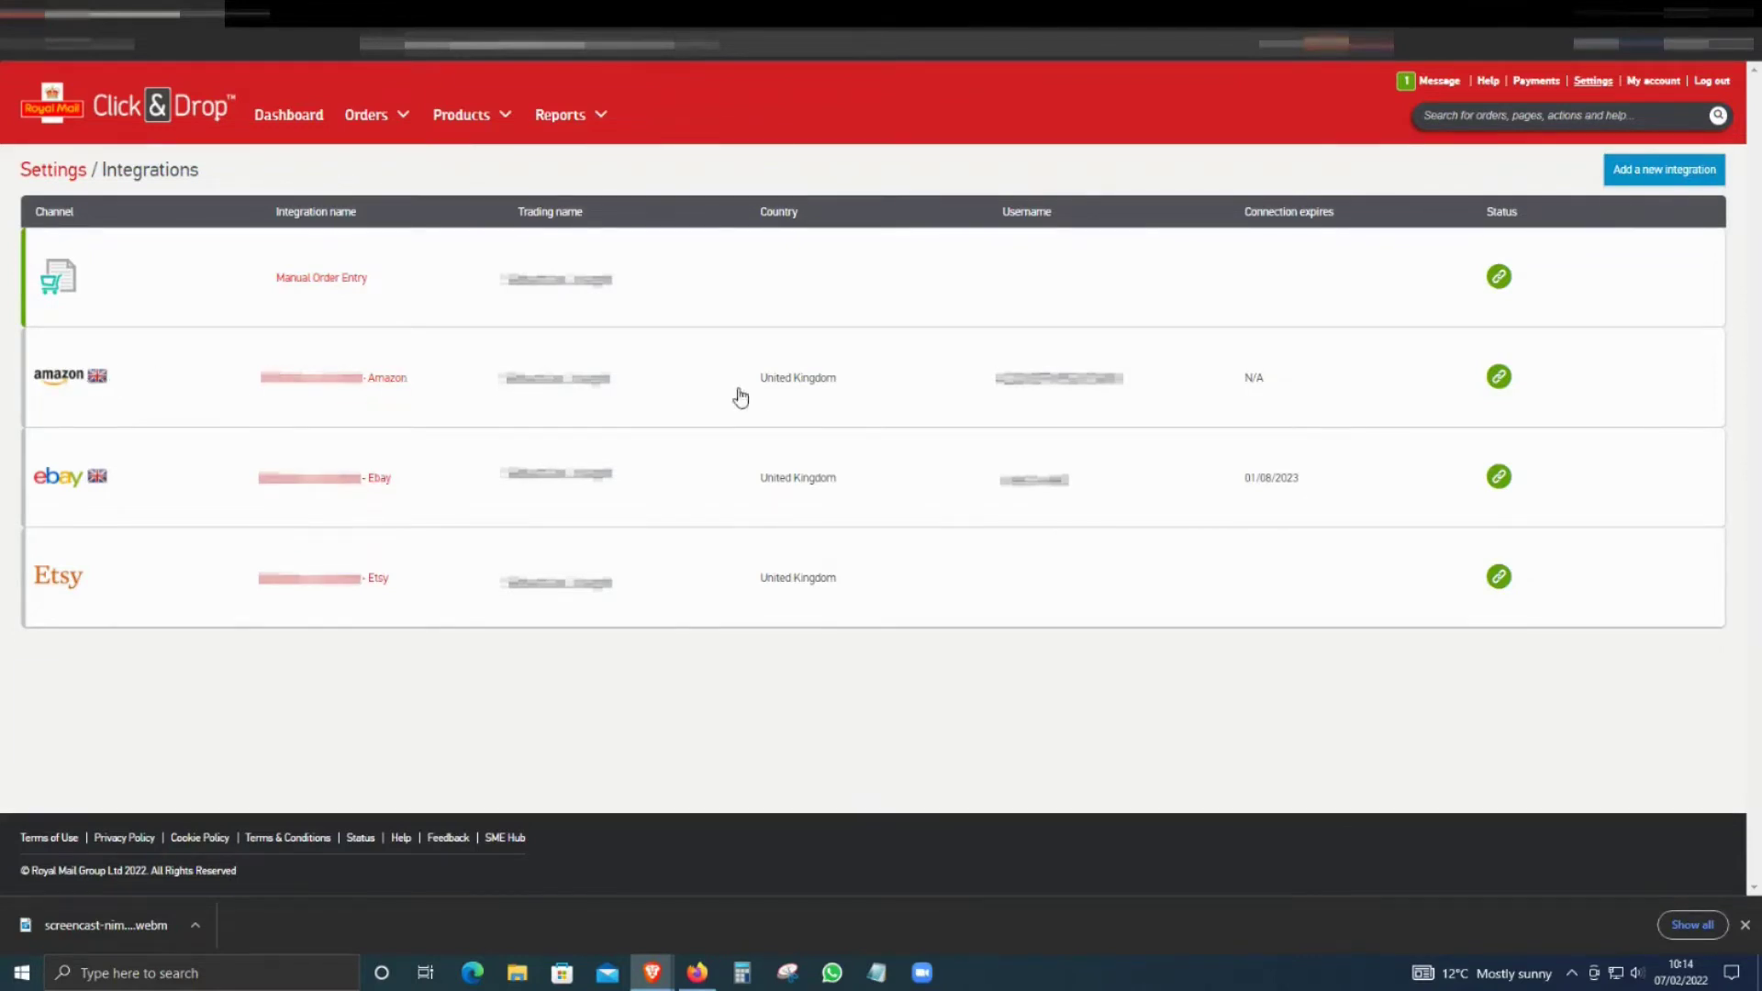
pyautogui.moveTo(1357, 391)
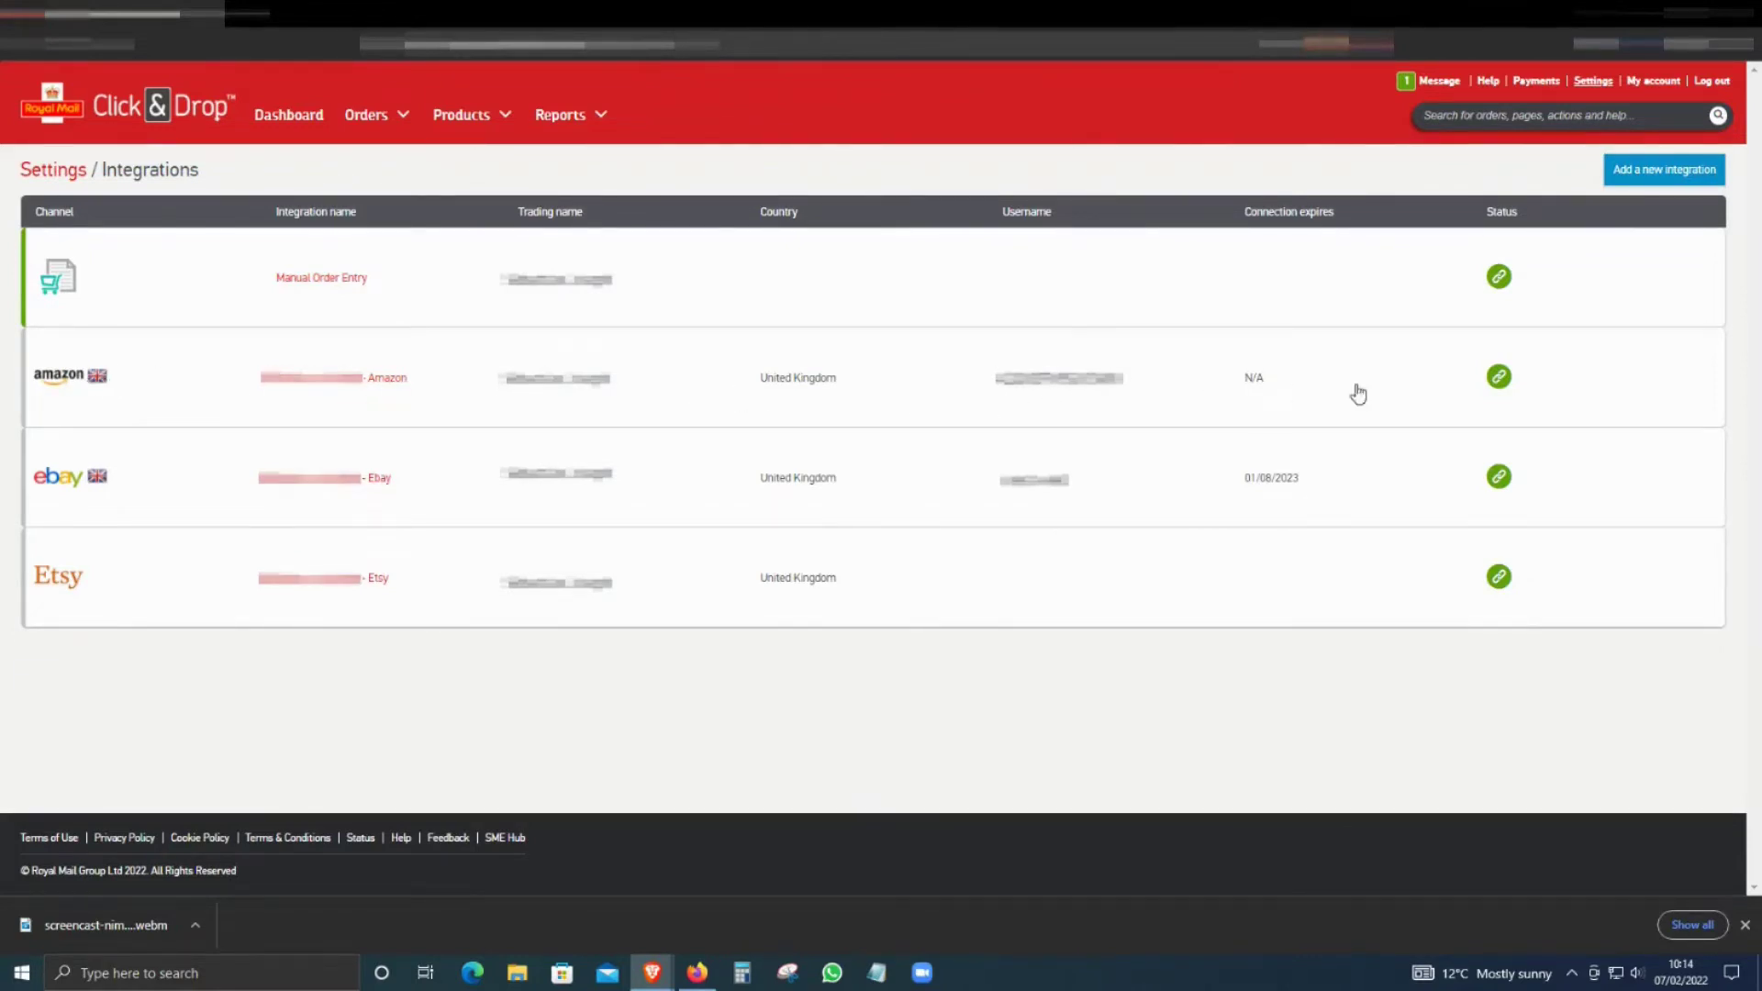
pyautogui.moveTo(1498, 376)
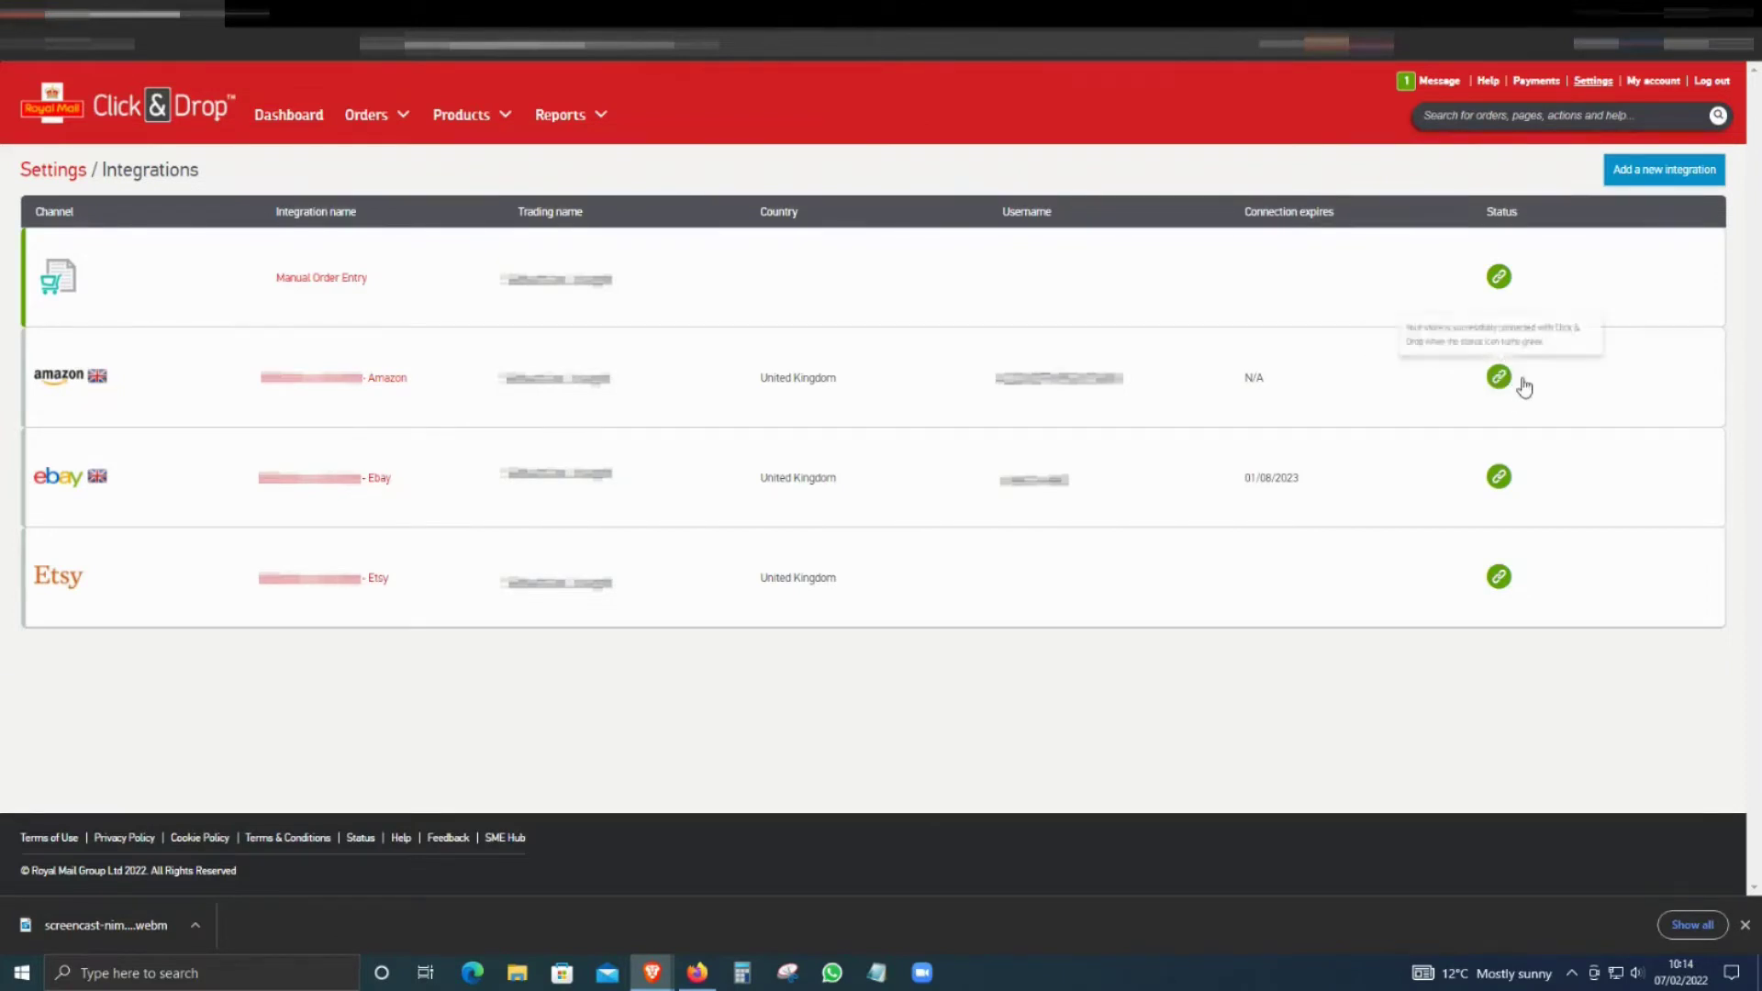
pyautogui.moveTo(1442, 428)
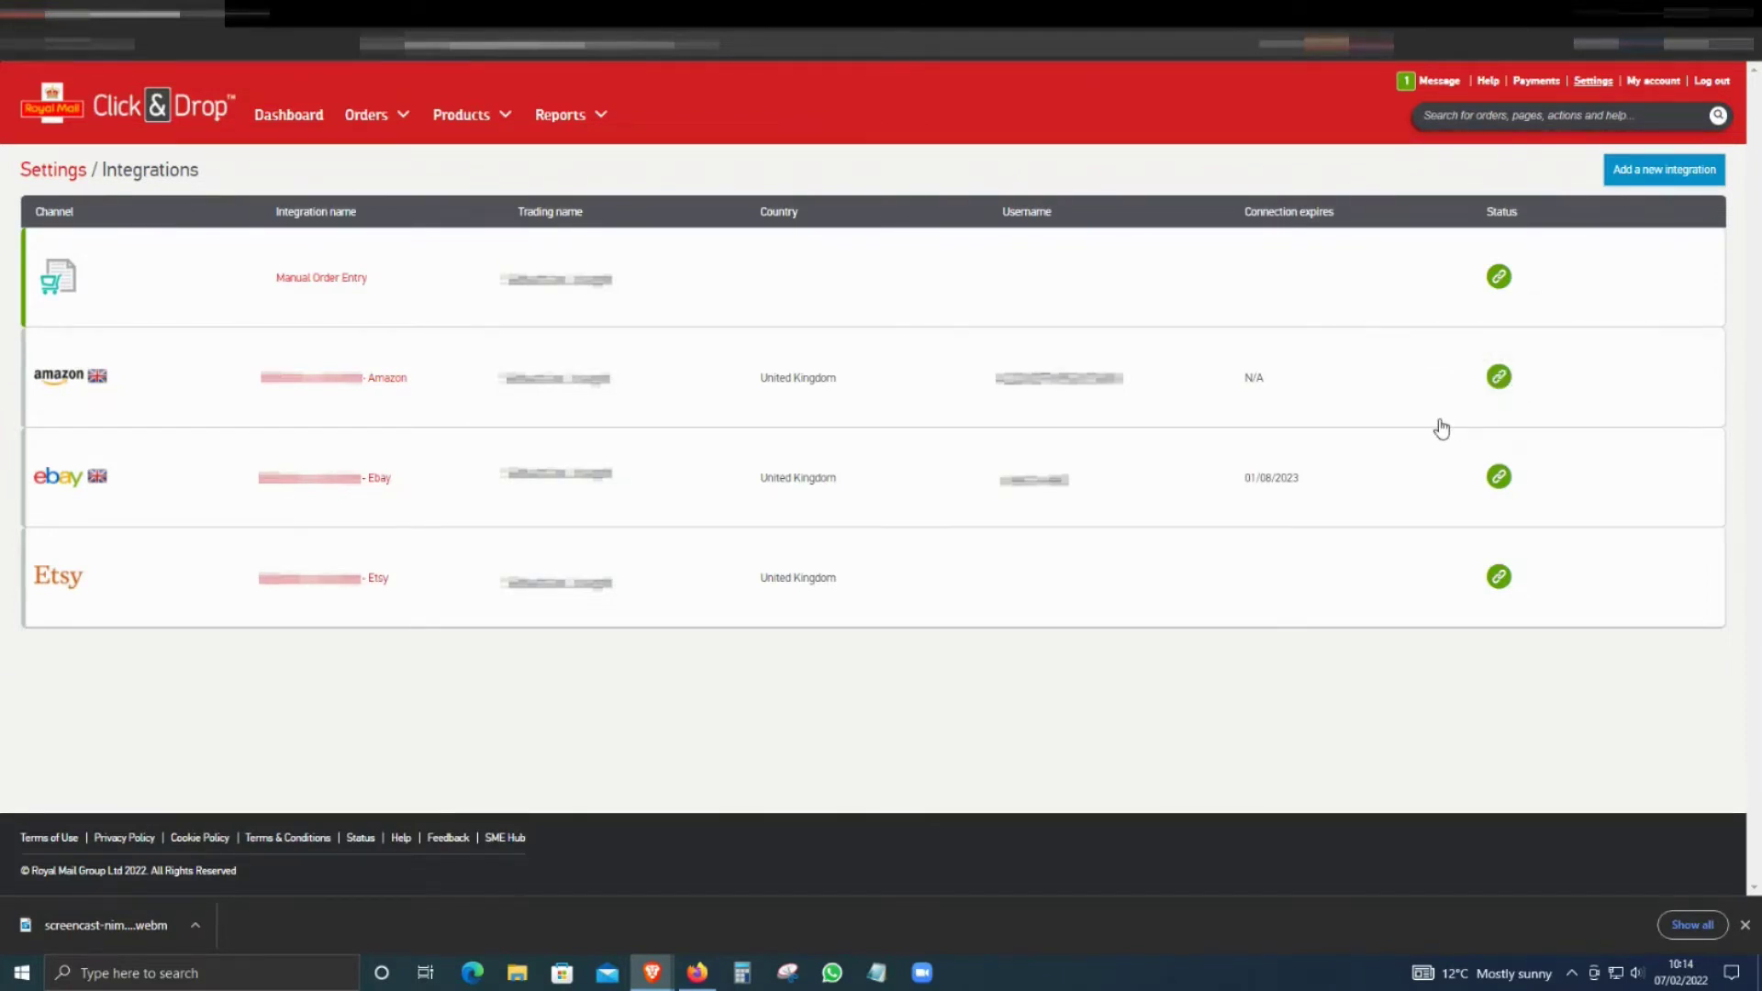
pyautogui.moveTo(1374, 431)
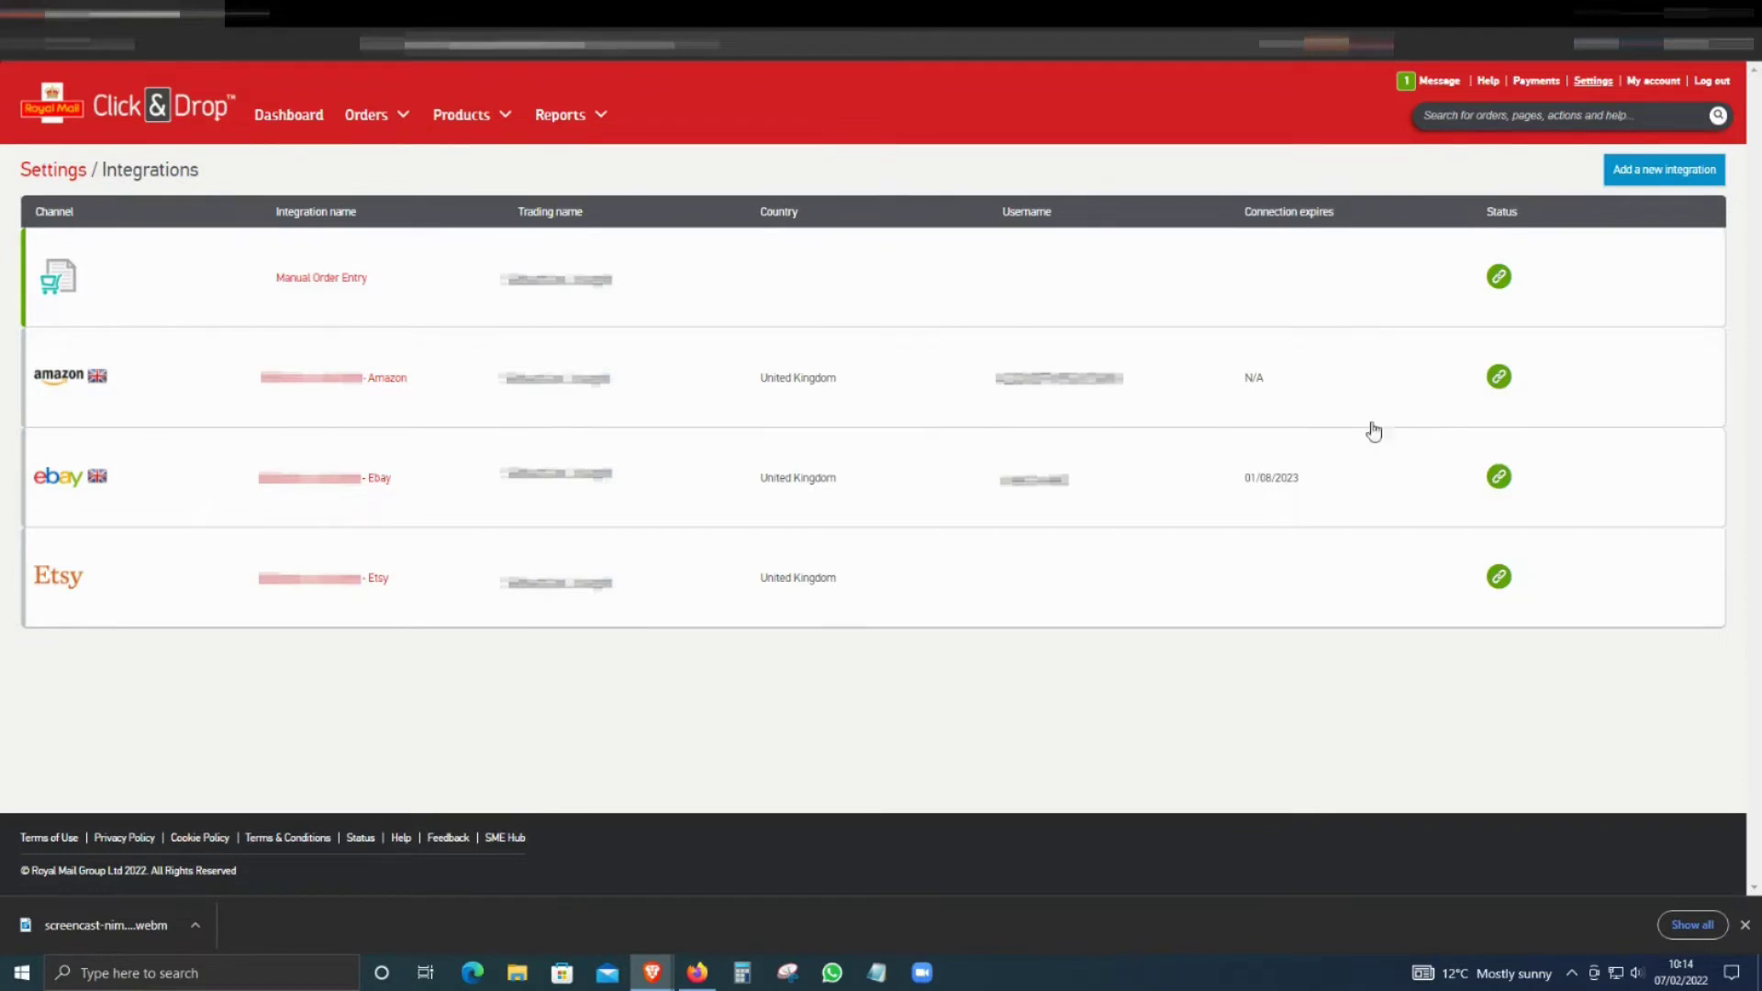
pyautogui.moveTo(1545, 417)
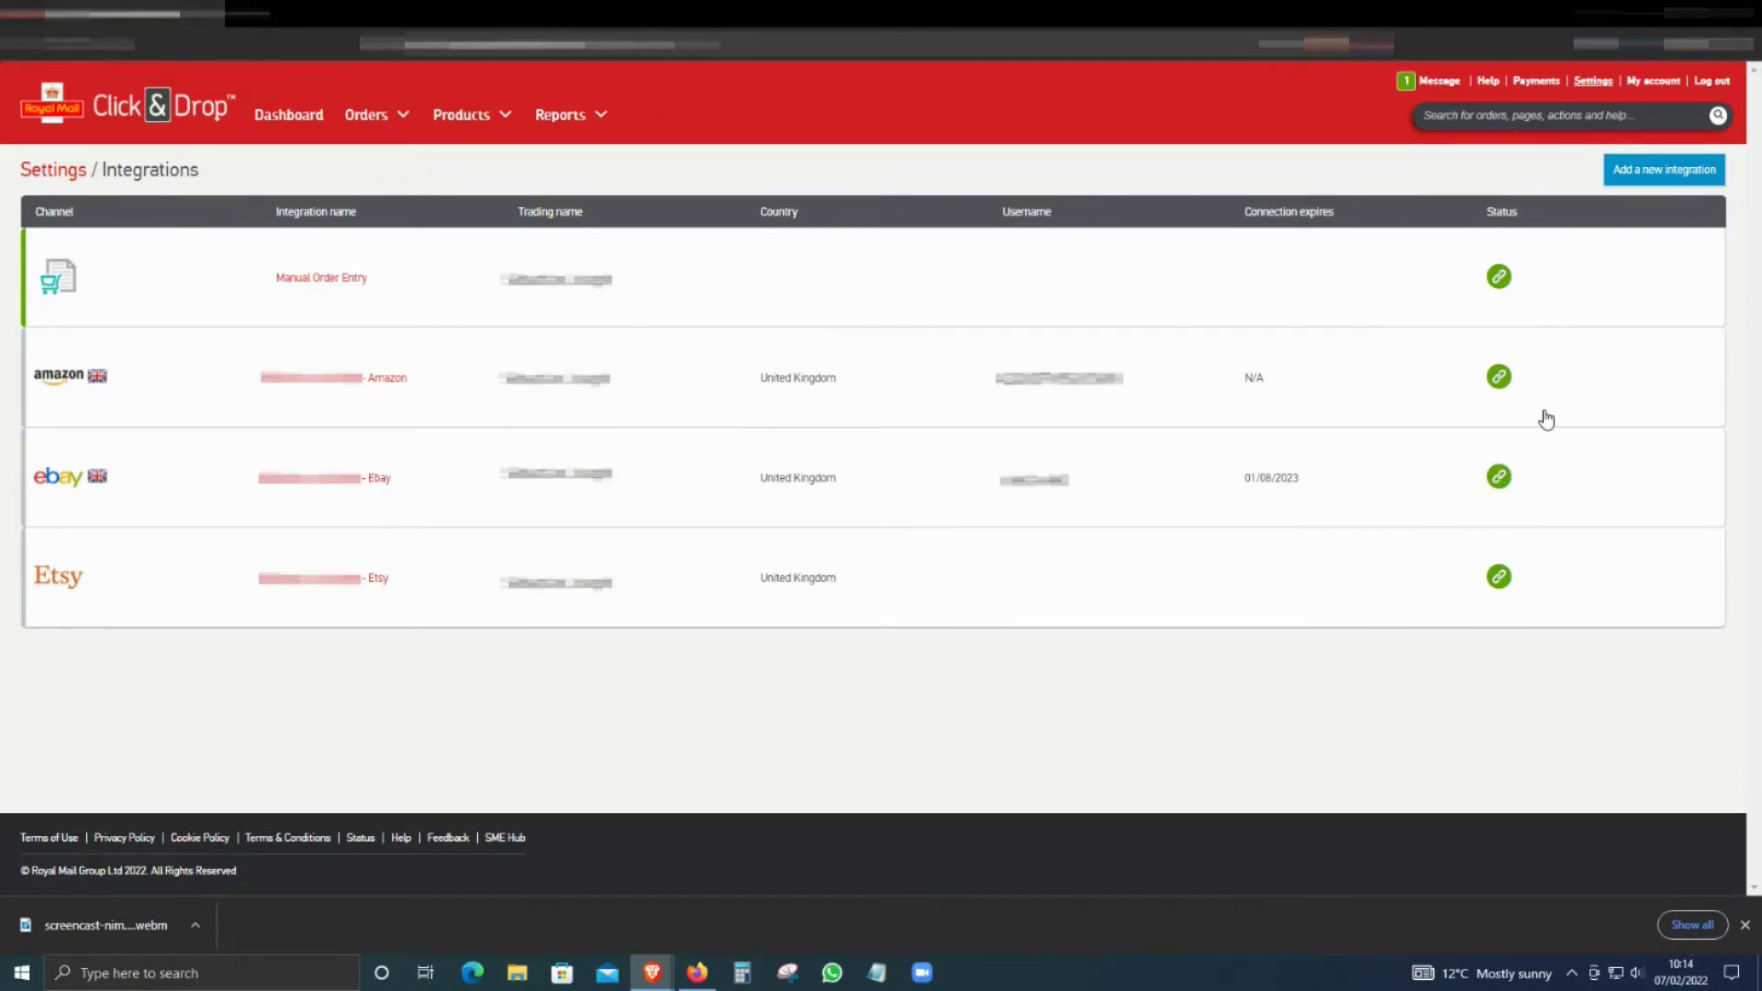
pyautogui.moveTo(1649, 175)
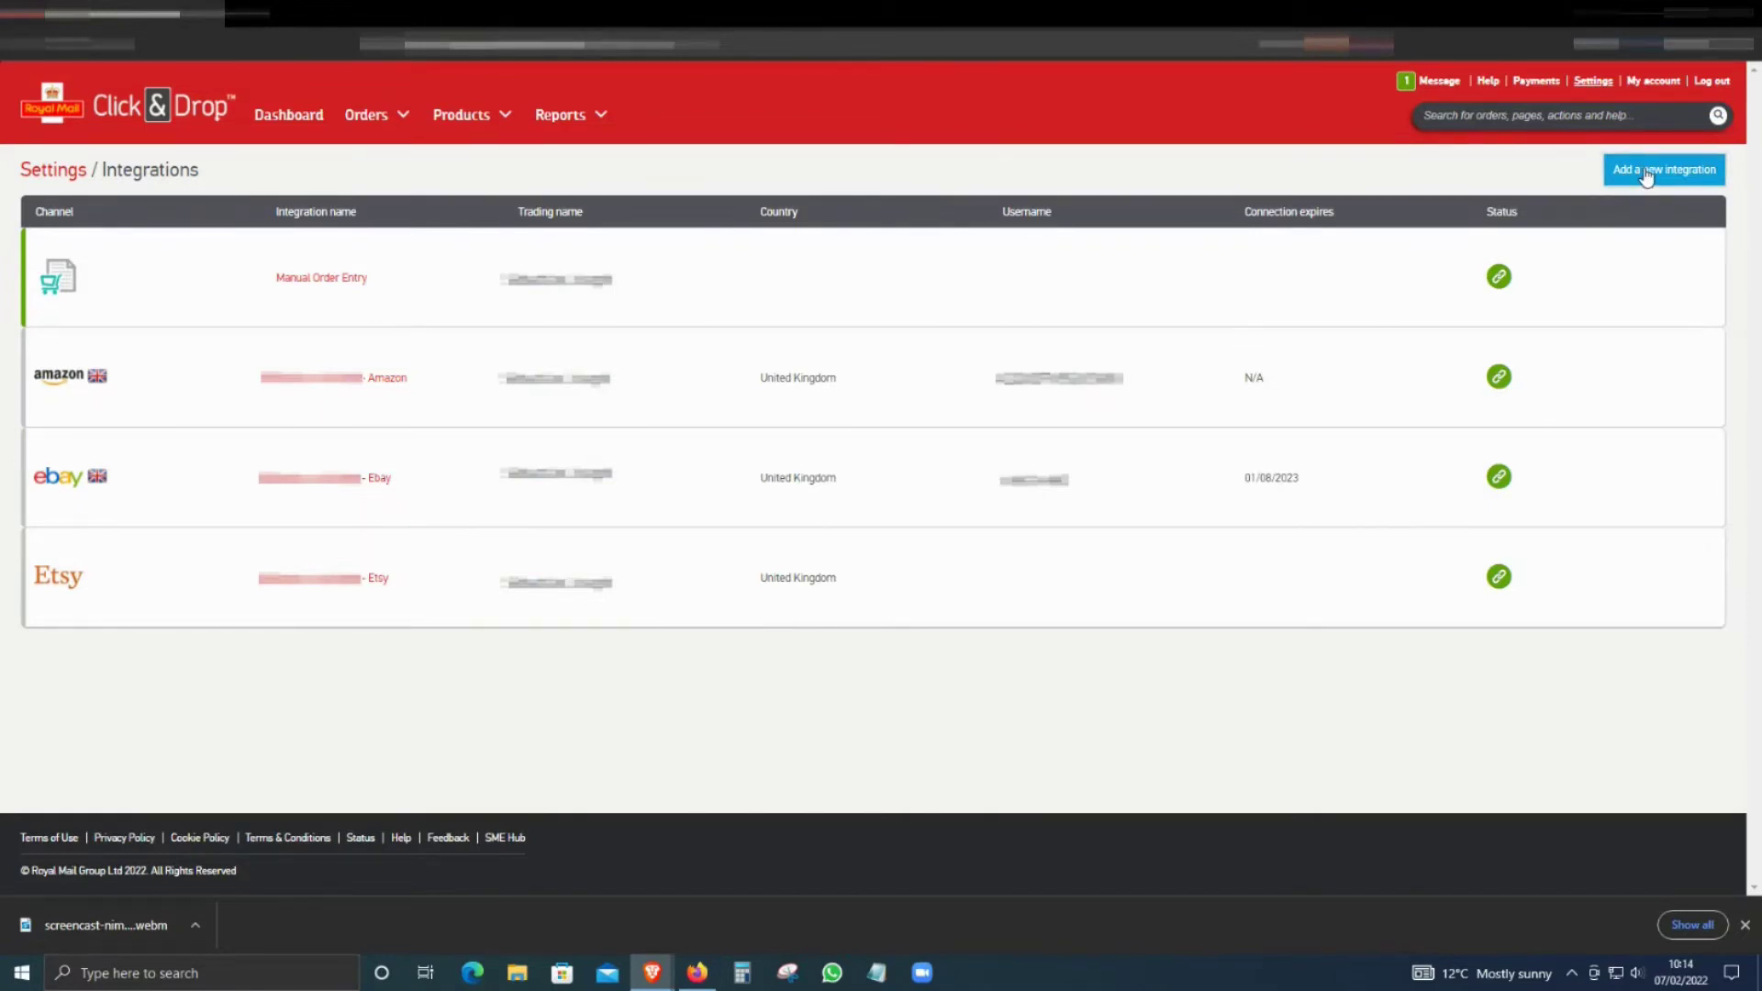
# - Add a new Amazon integration with Sweden as the marketplace country
pyautogui.click(1665, 168)
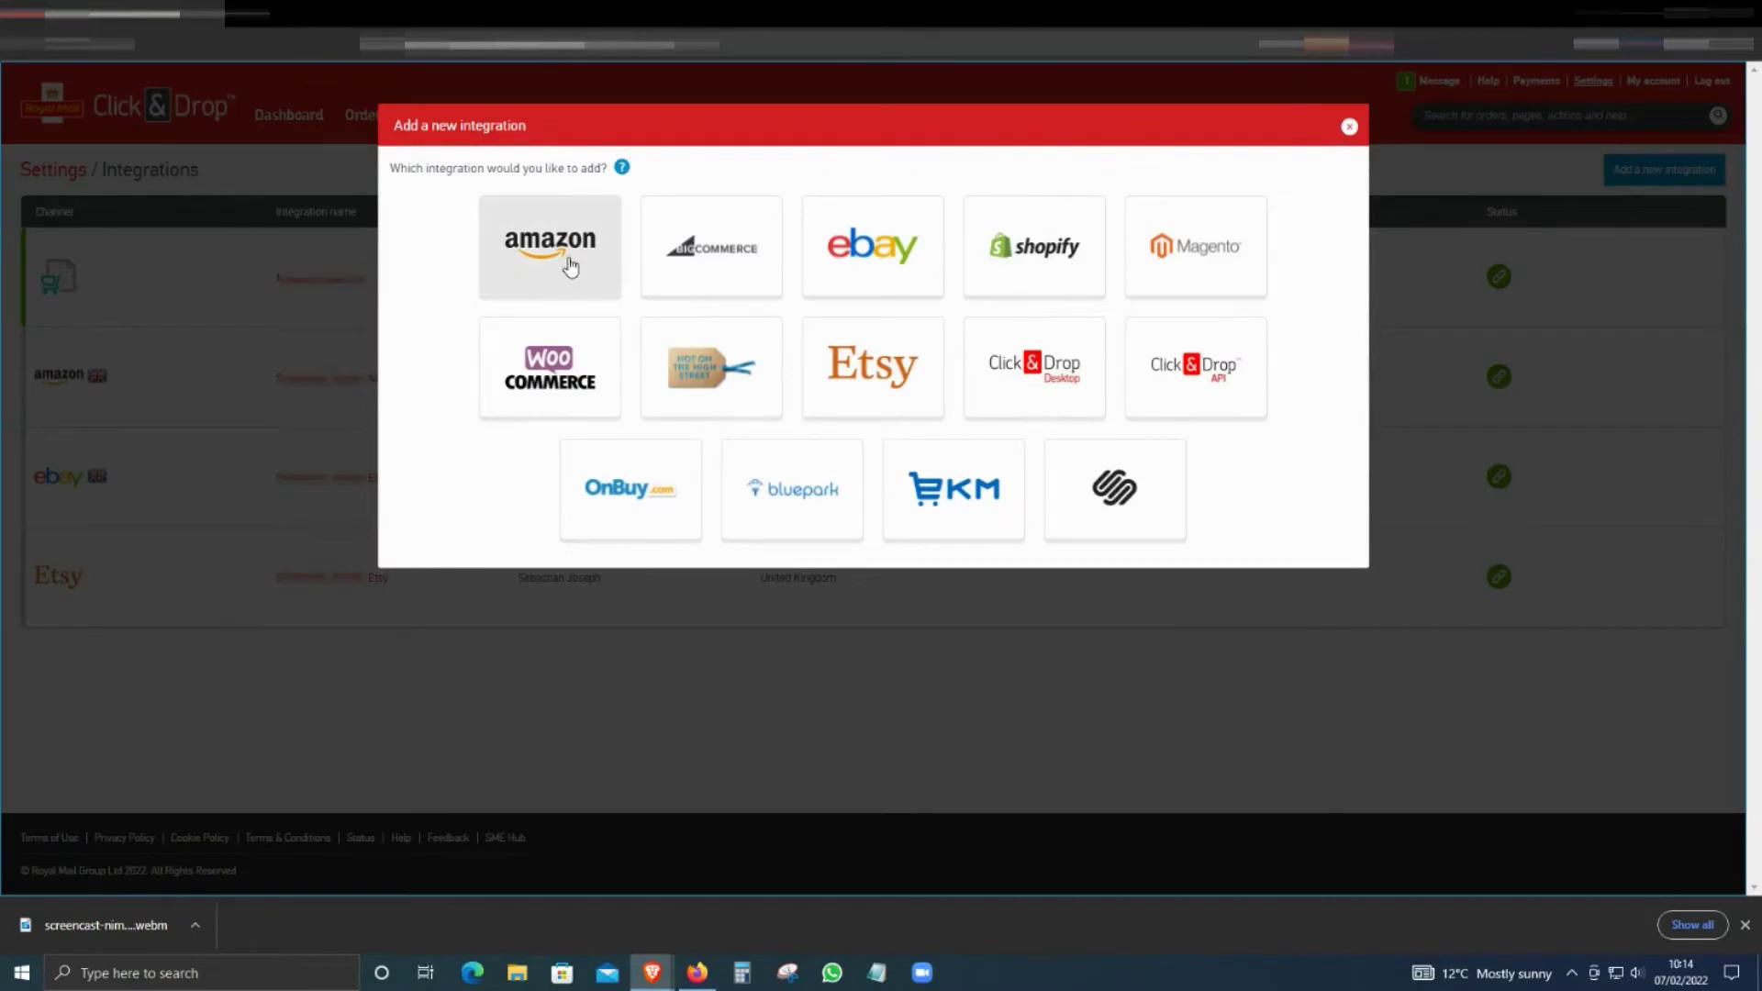
pyautogui.click(549, 246)
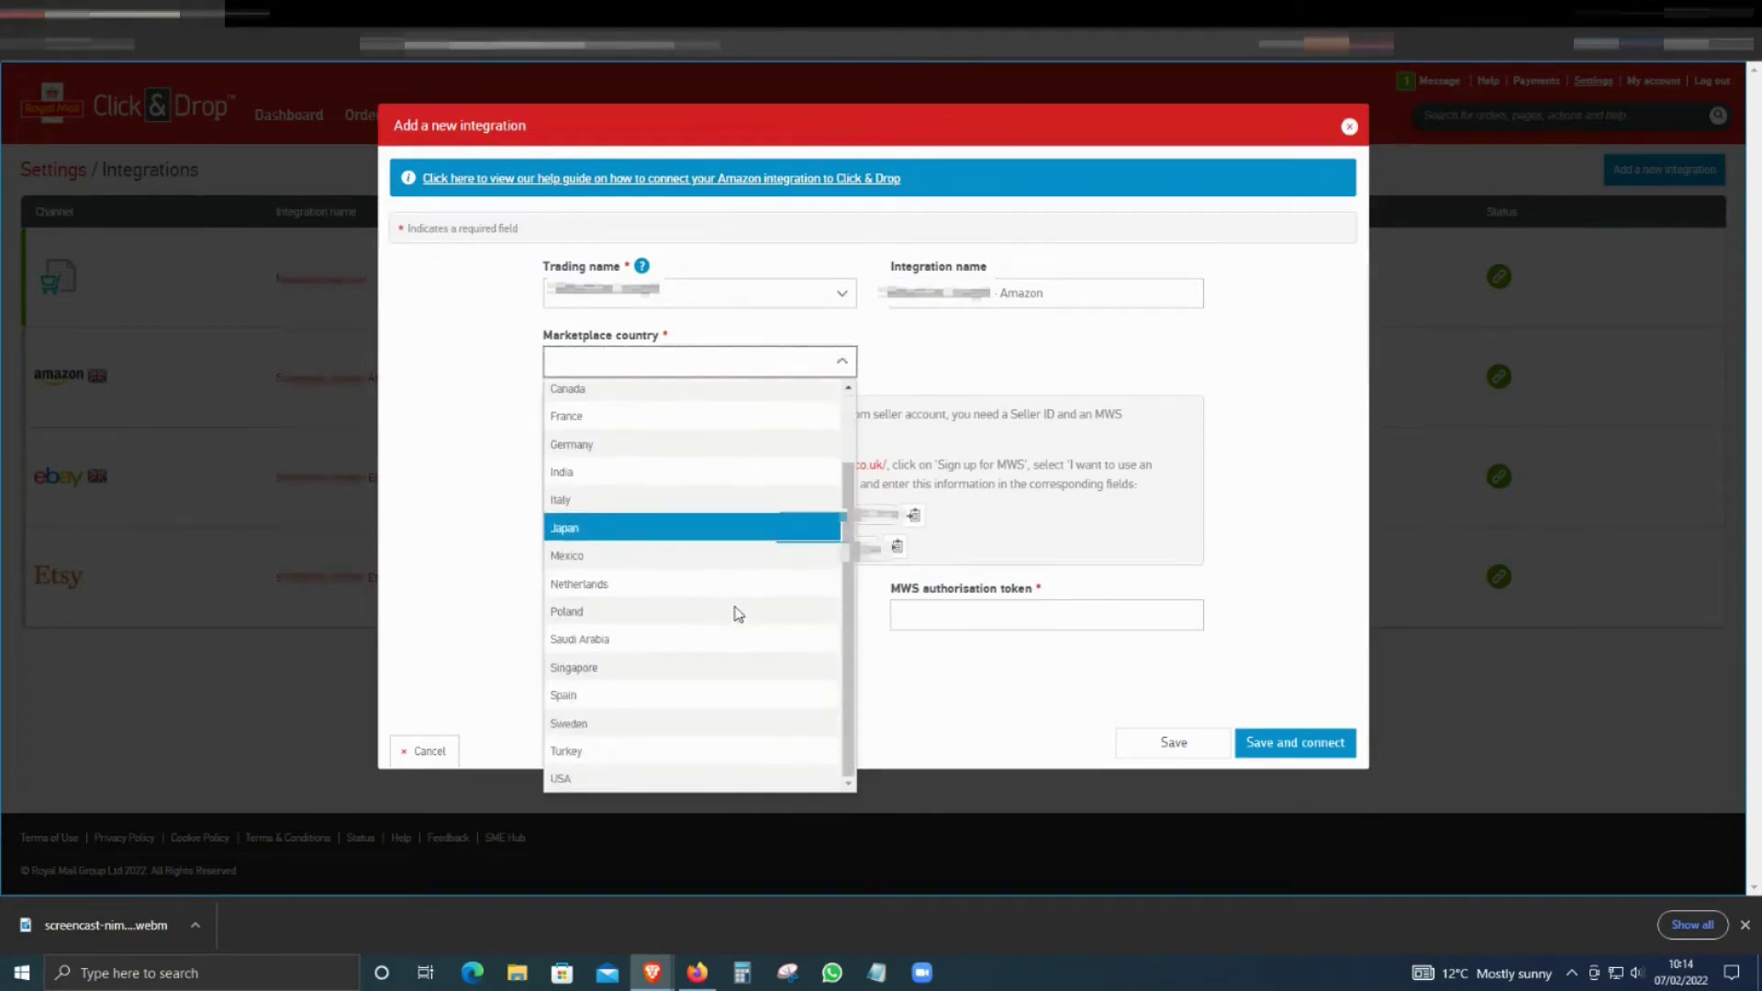
pyautogui.click(568, 723)
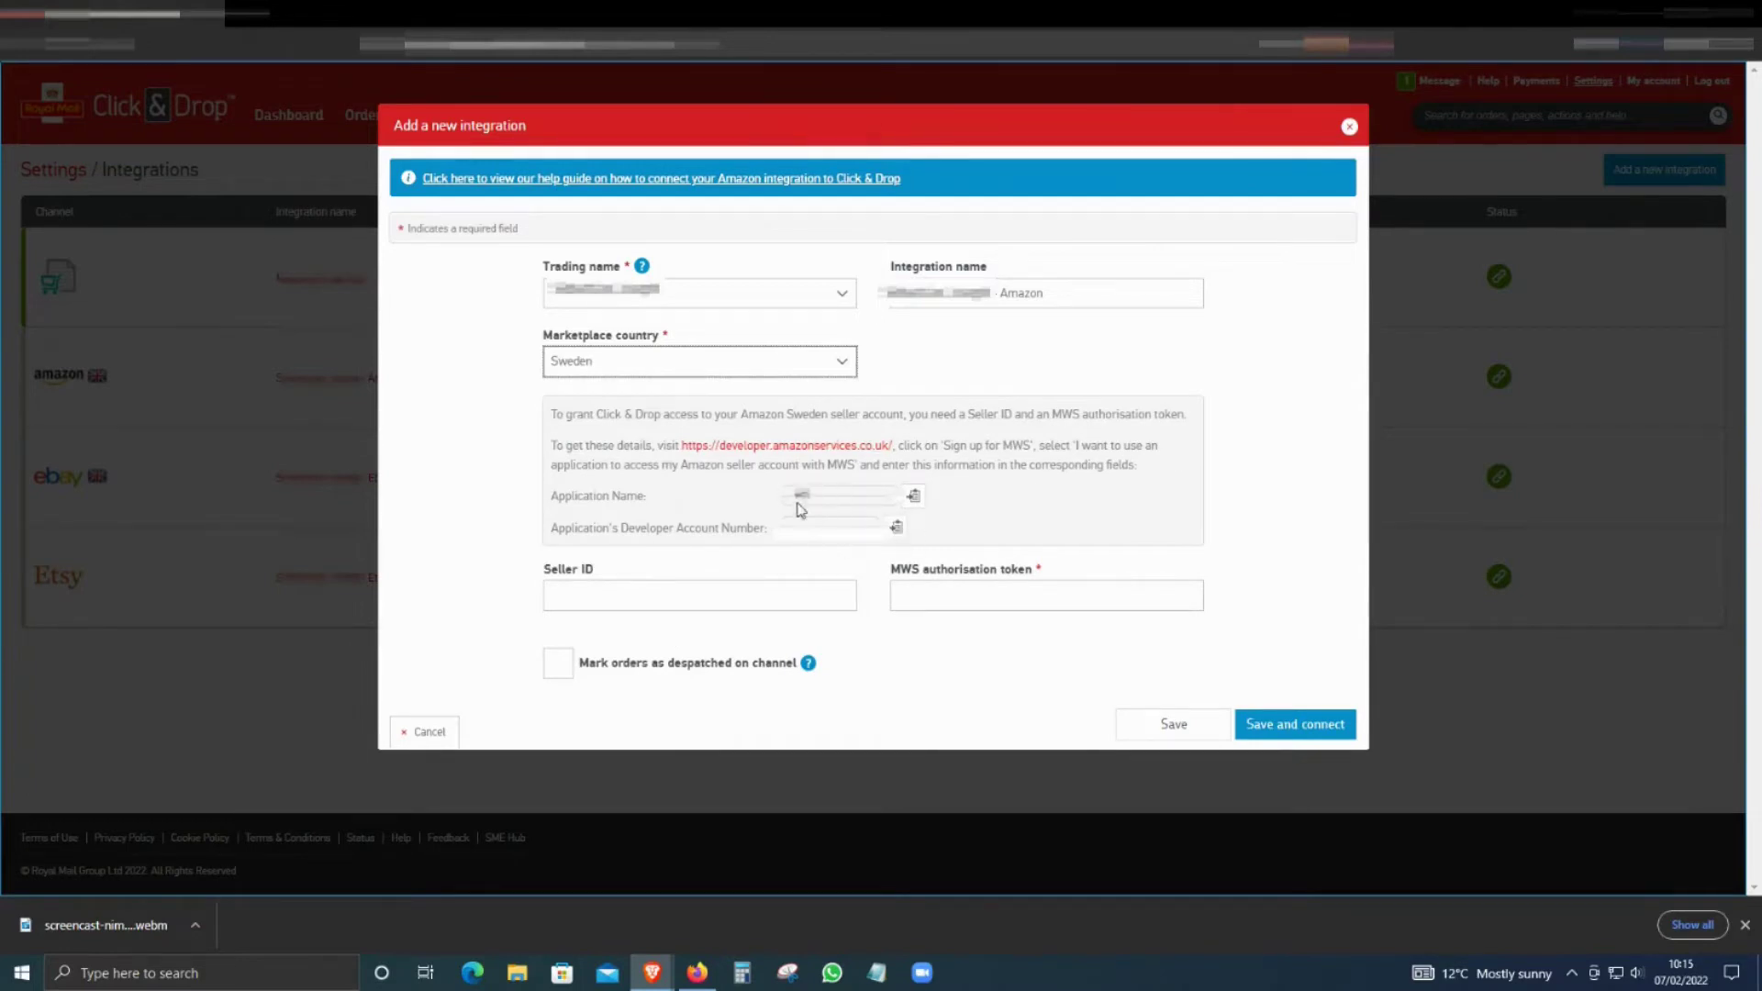
pyautogui.moveTo(942, 560)
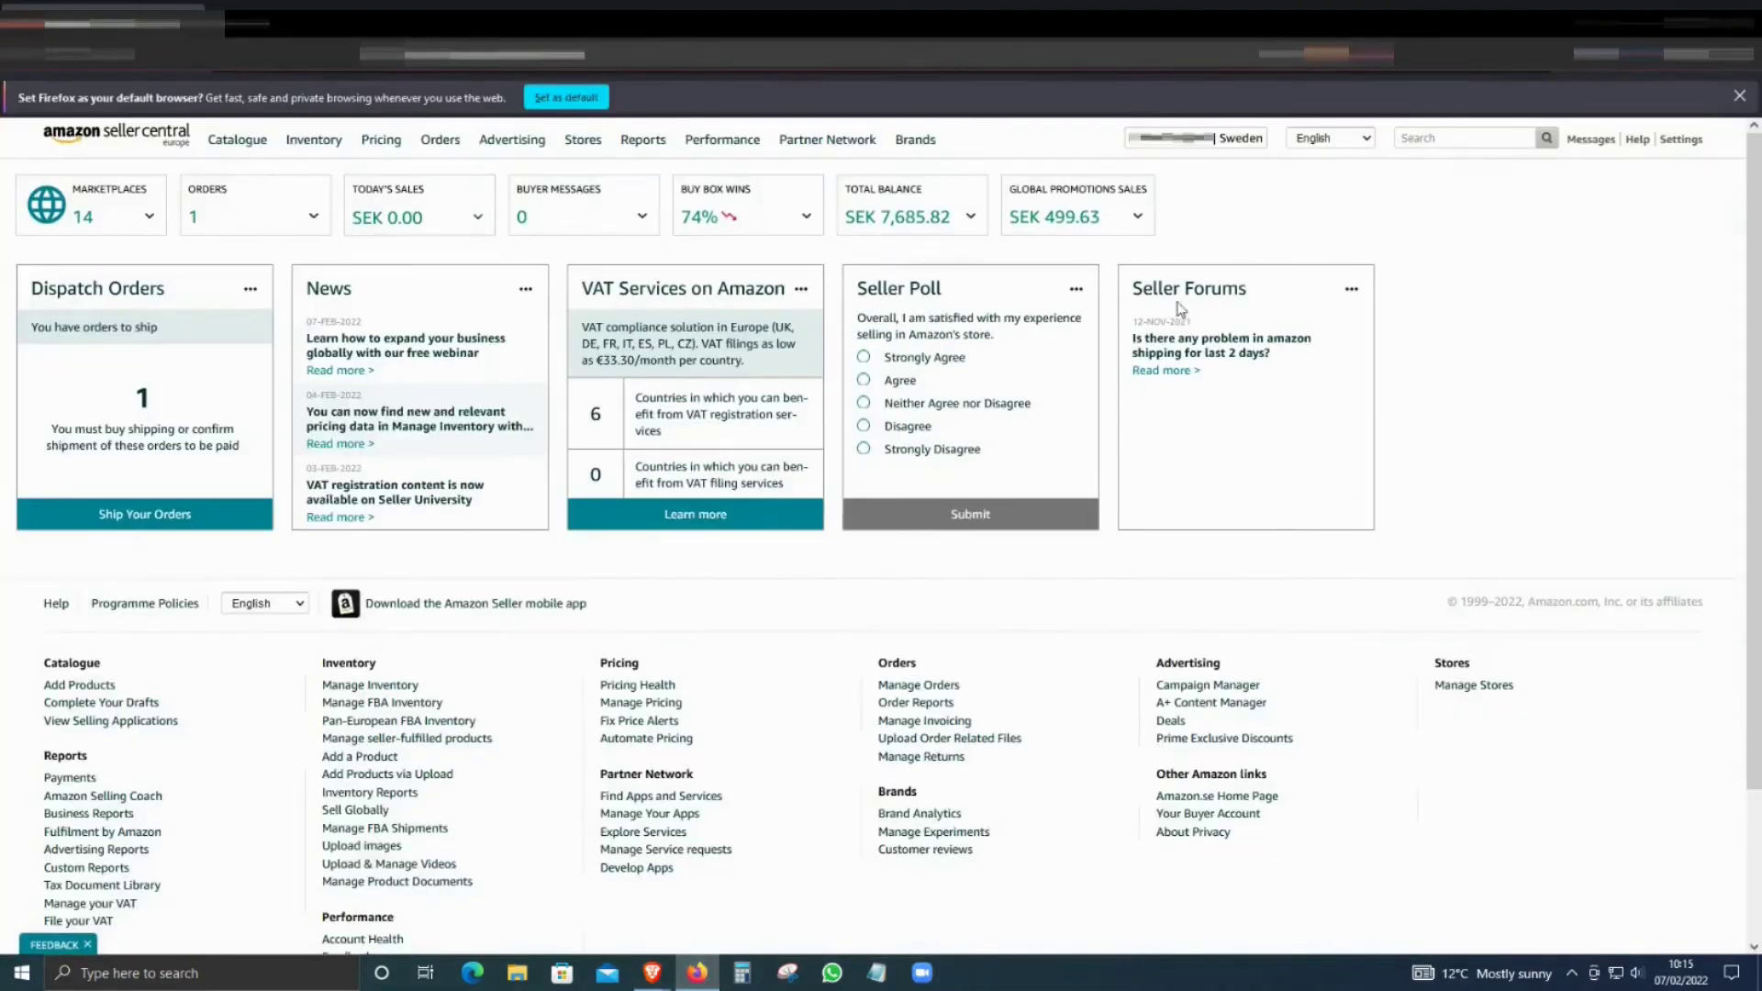
# - Check the active marketplace, then open User Permissions from the Seller Central settings menu
pyautogui.click(1195, 137)
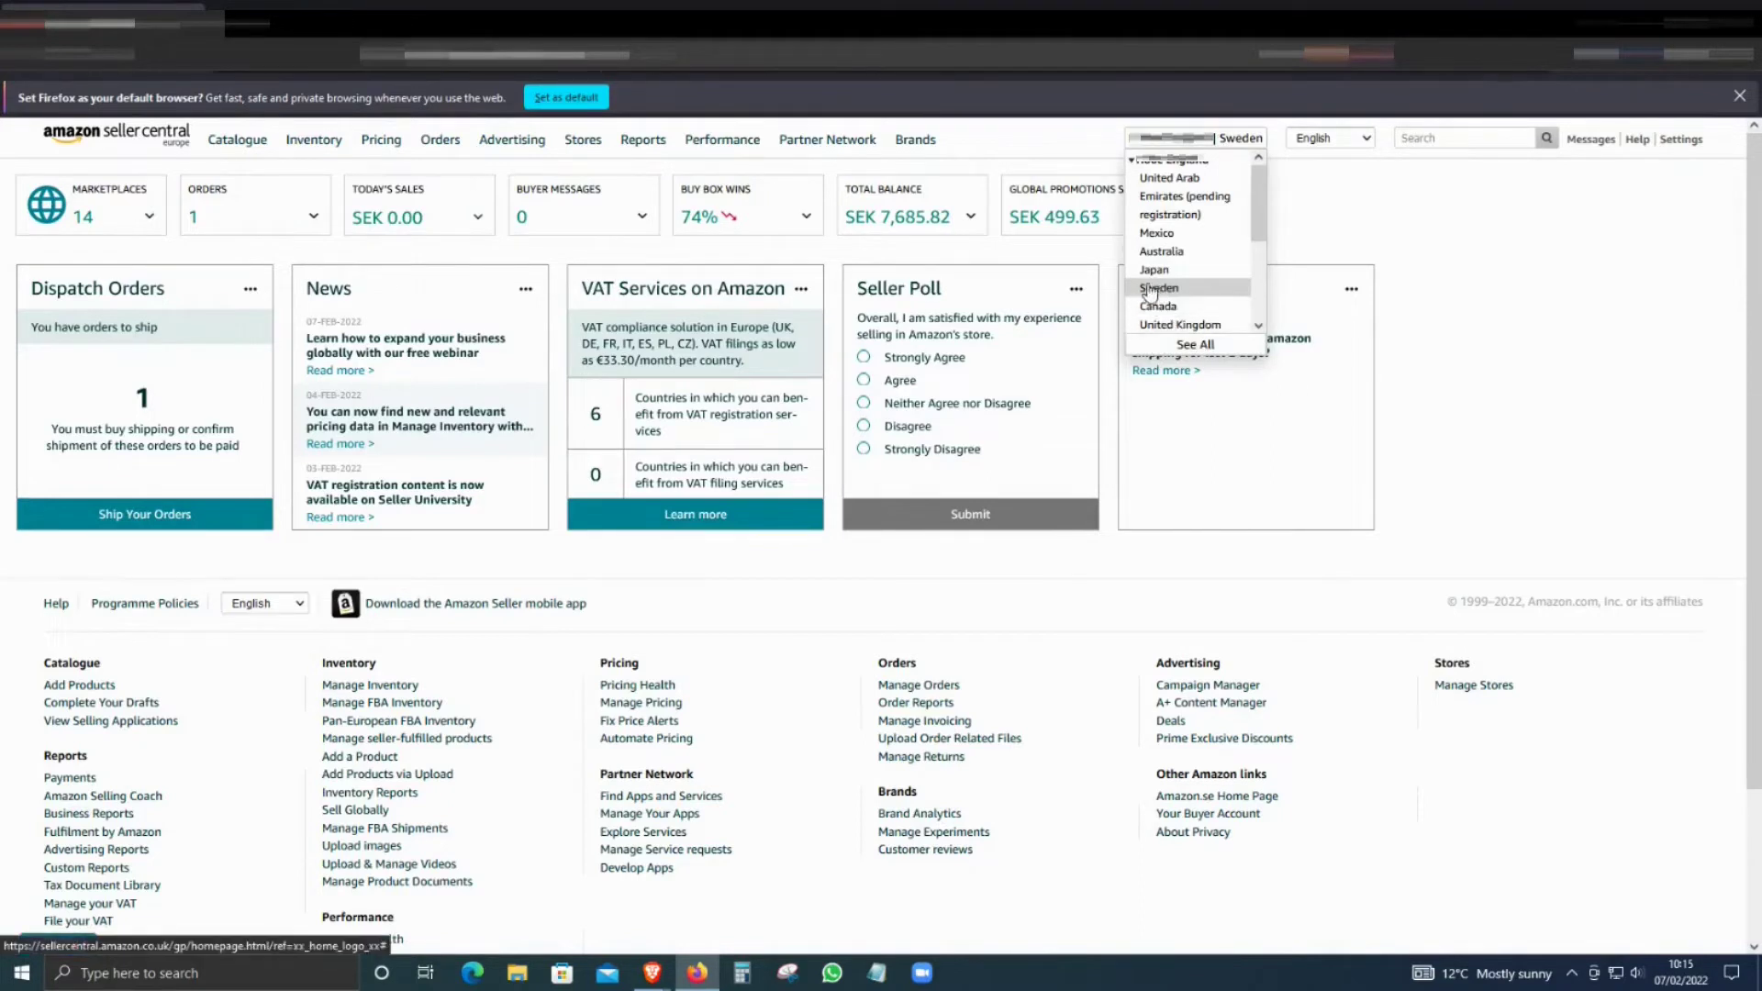
pyautogui.click(1681, 138)
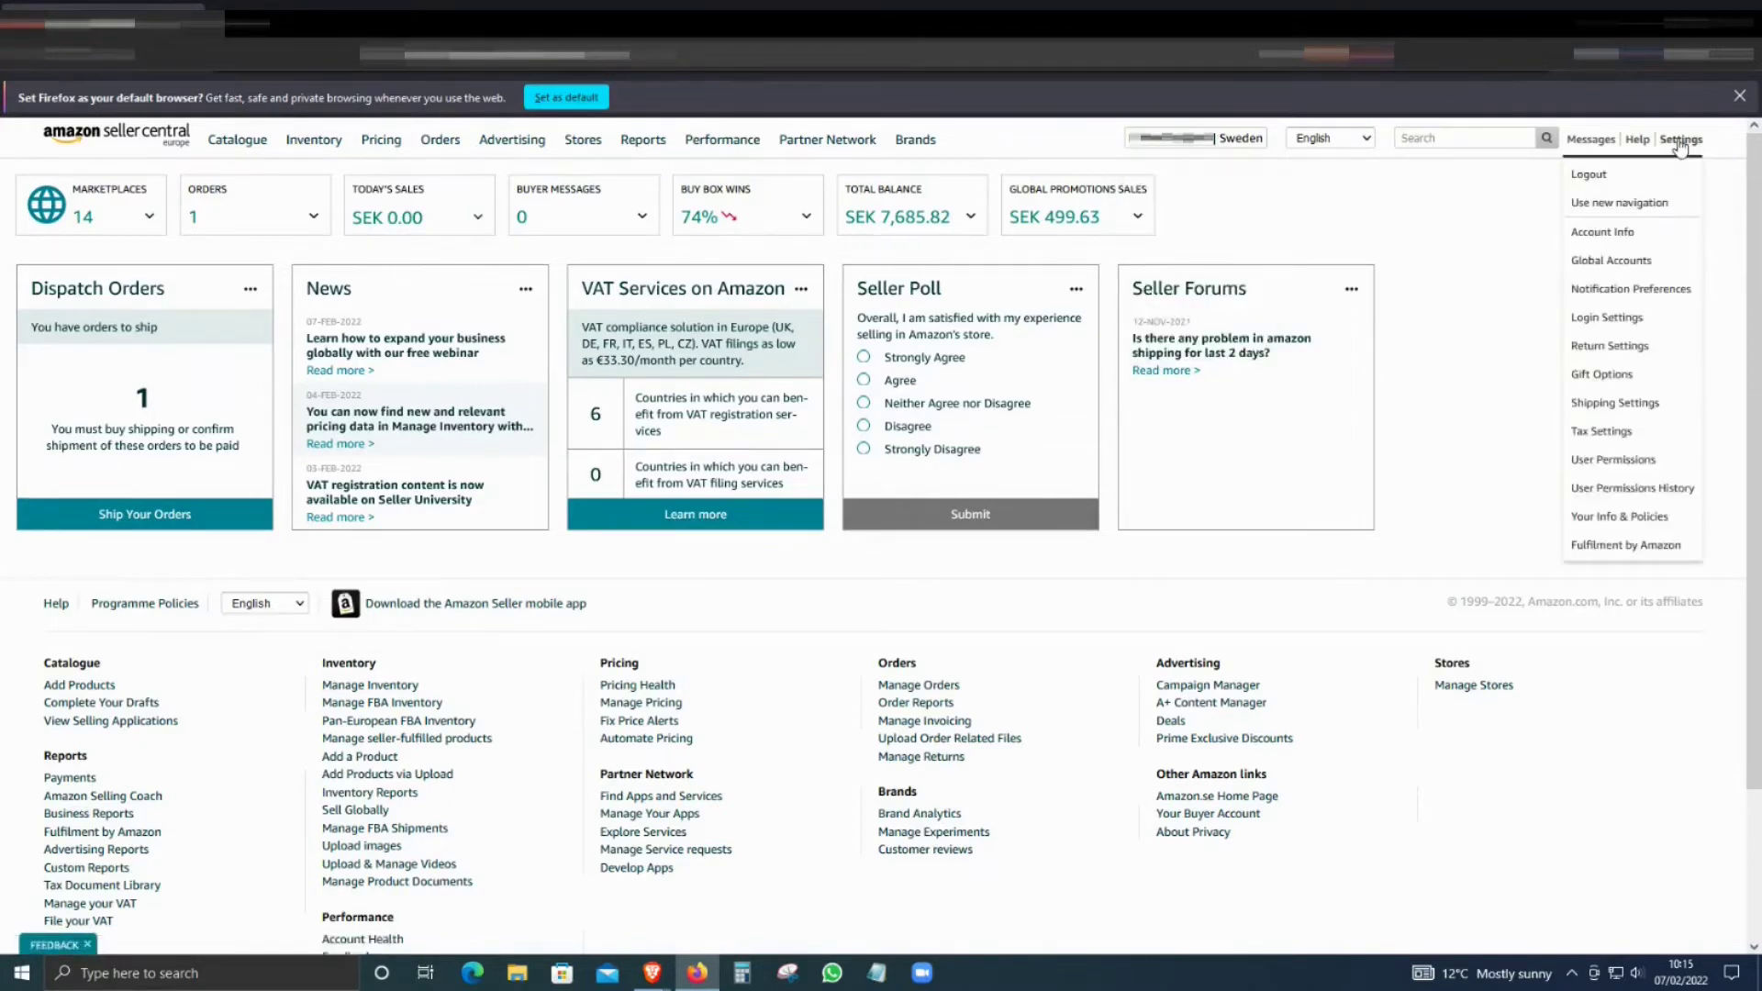
pyautogui.moveTo(1616, 451)
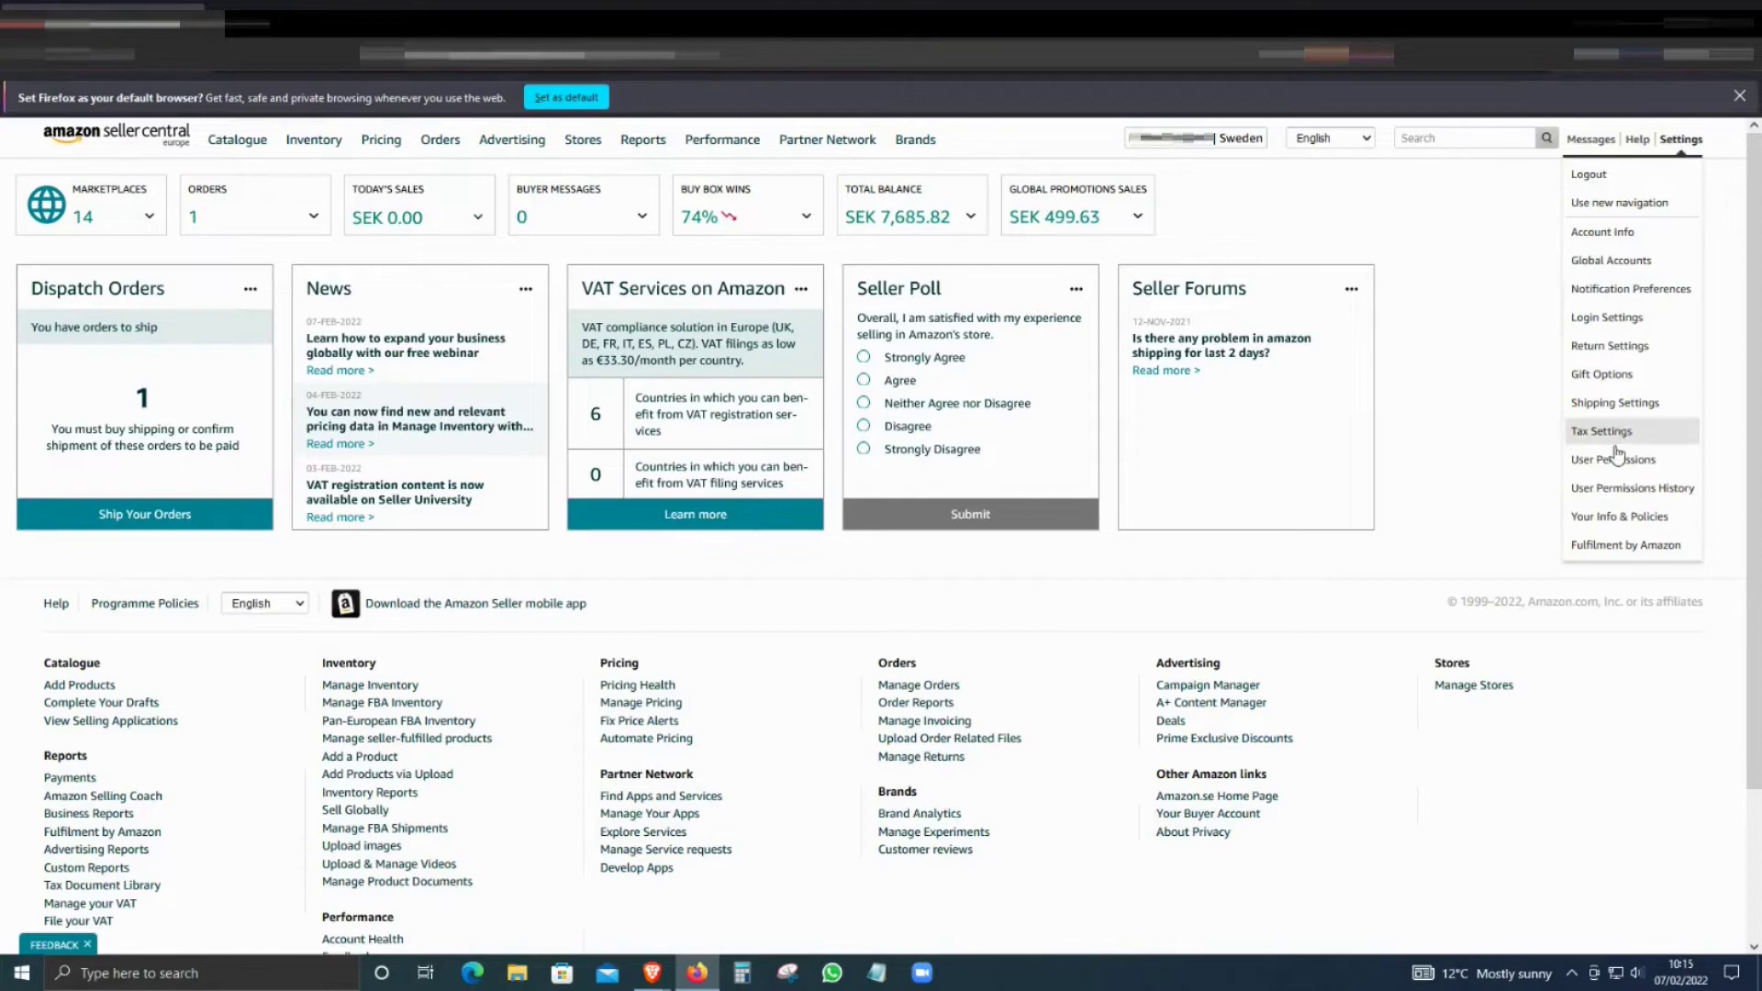
pyautogui.click(1613, 459)
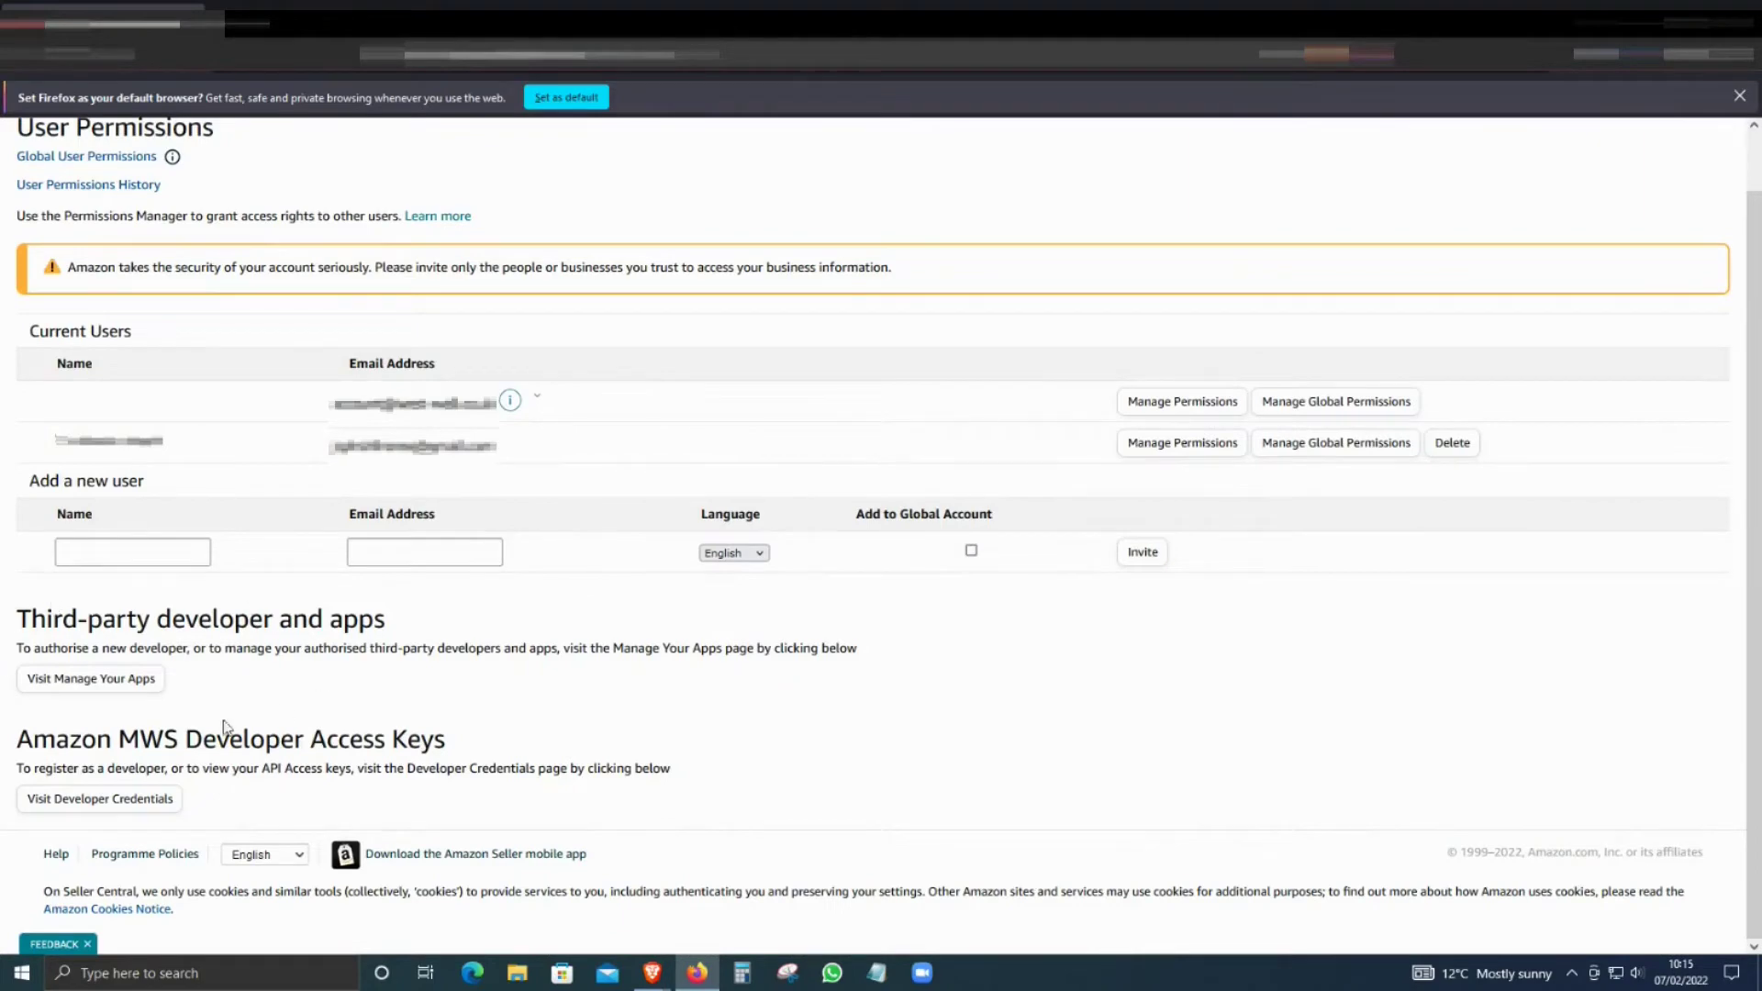
pyautogui.moveTo(222, 631)
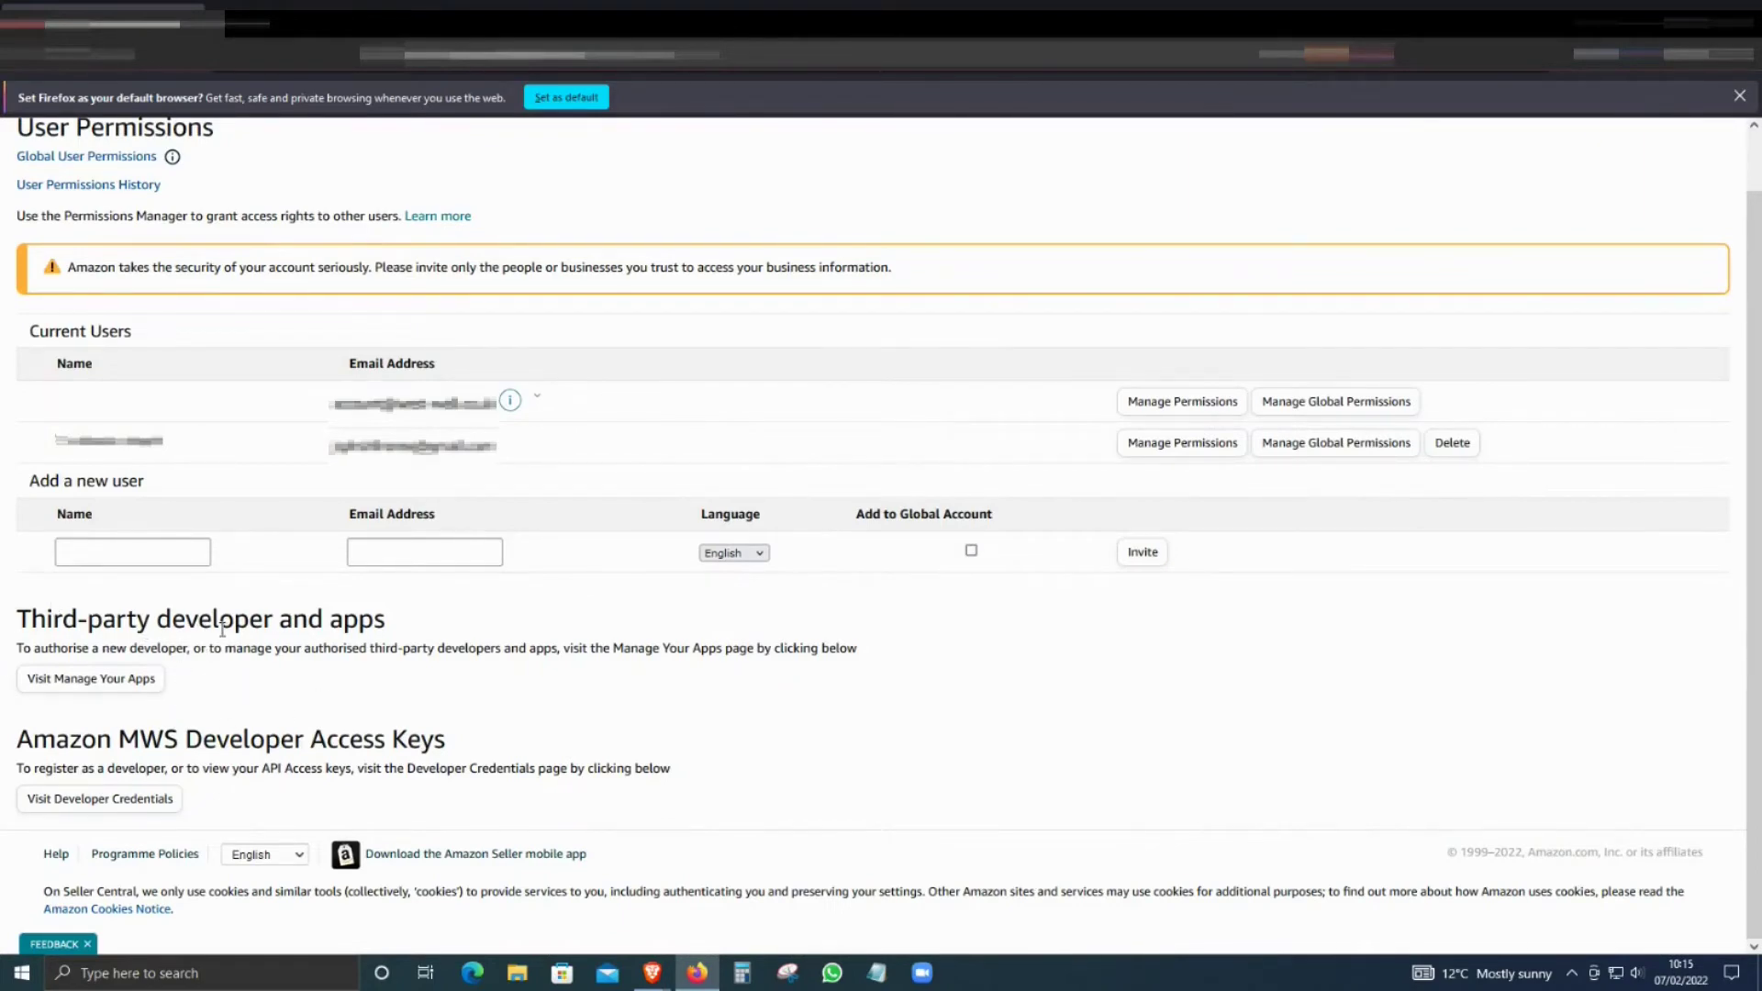
pyautogui.moveTo(83, 685)
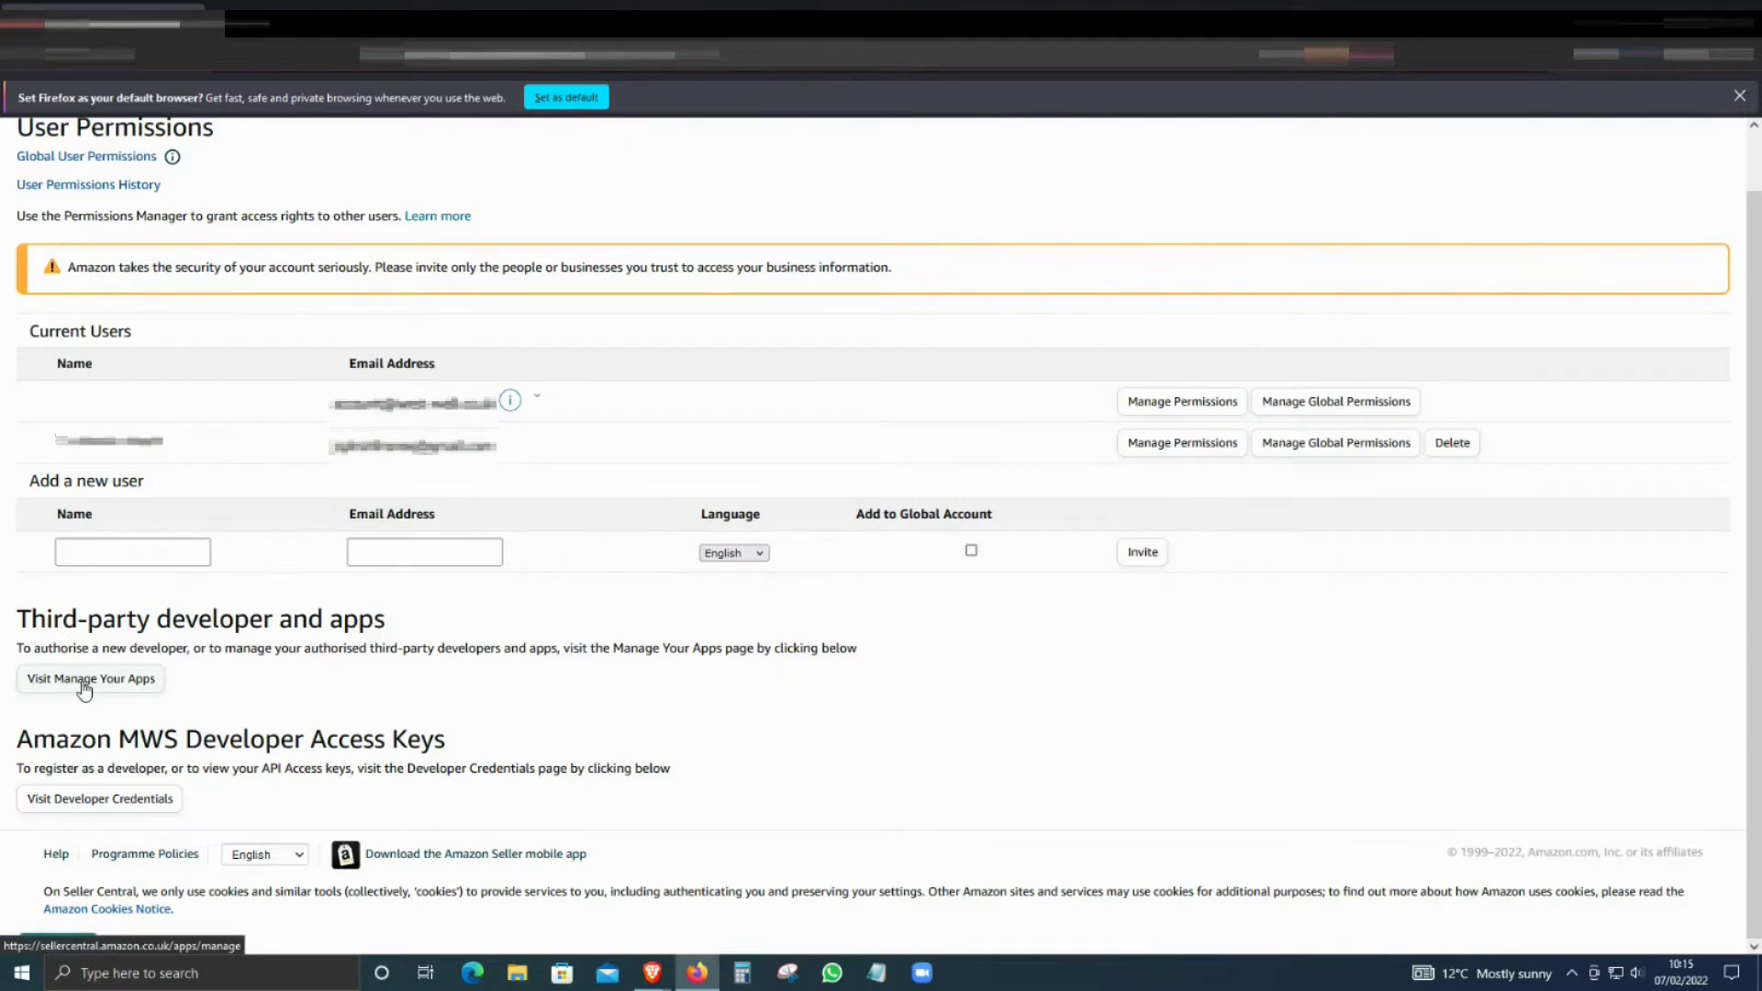
# - Open Manage Your Apps and start authorising a new developer
pyautogui.click(89, 679)
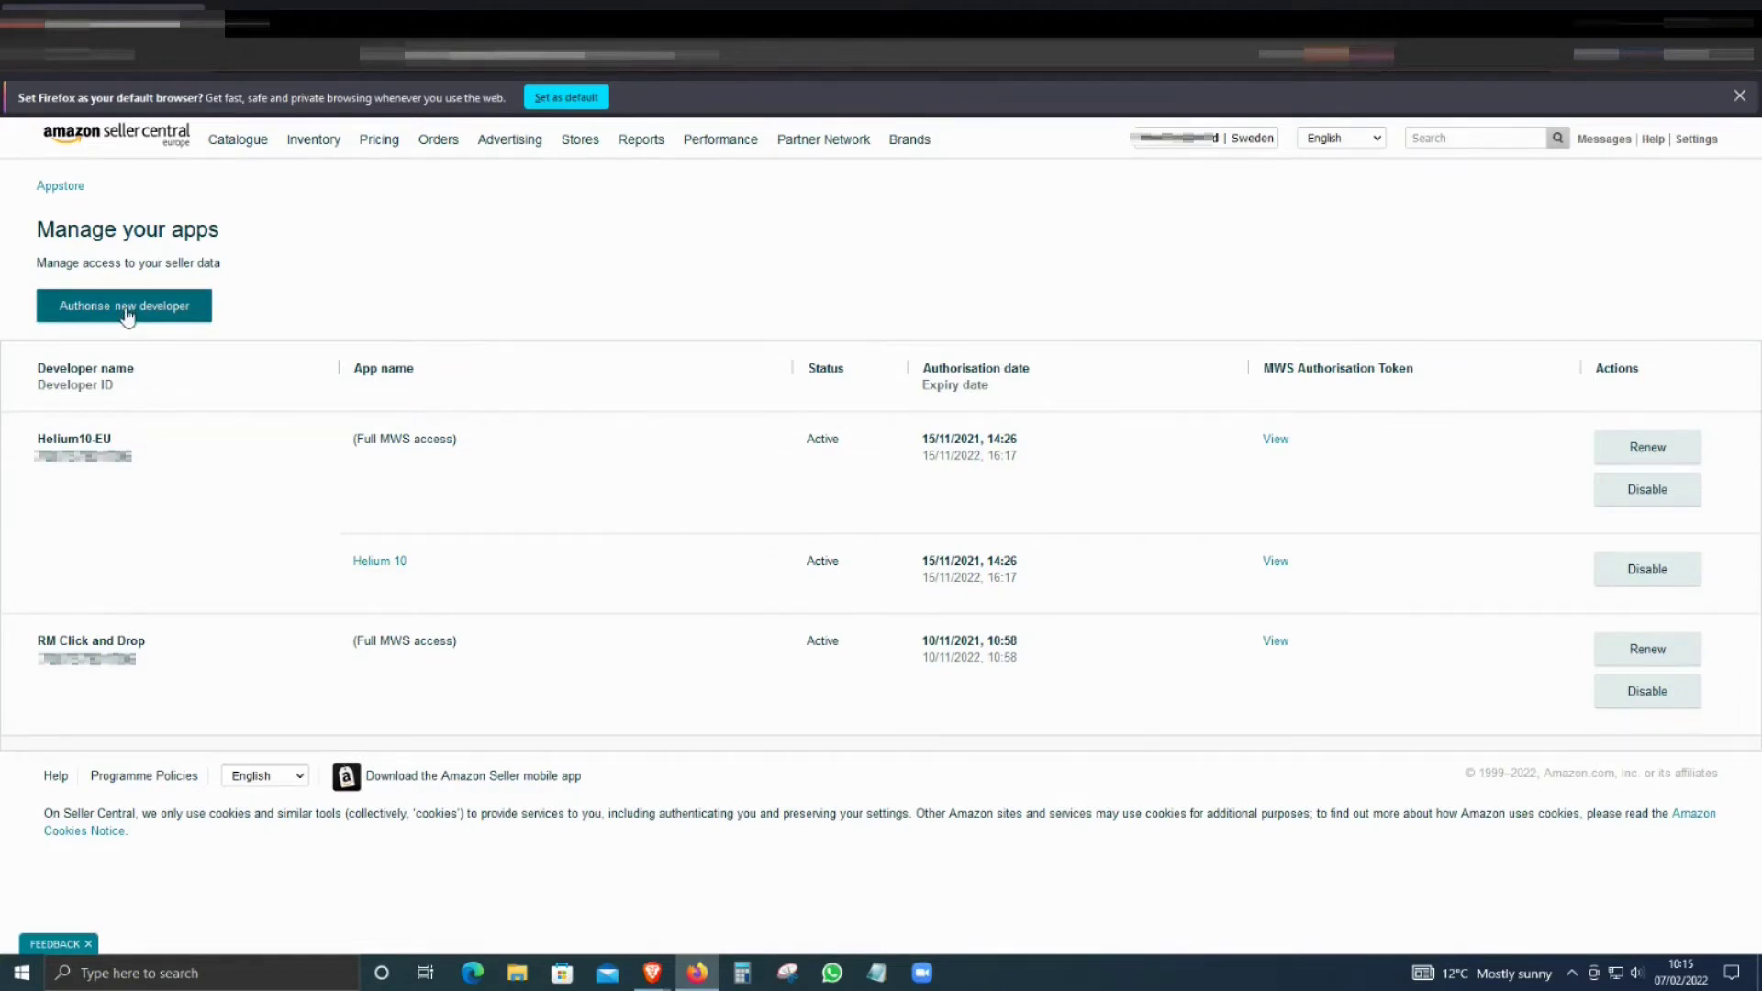
pyautogui.click(124, 305)
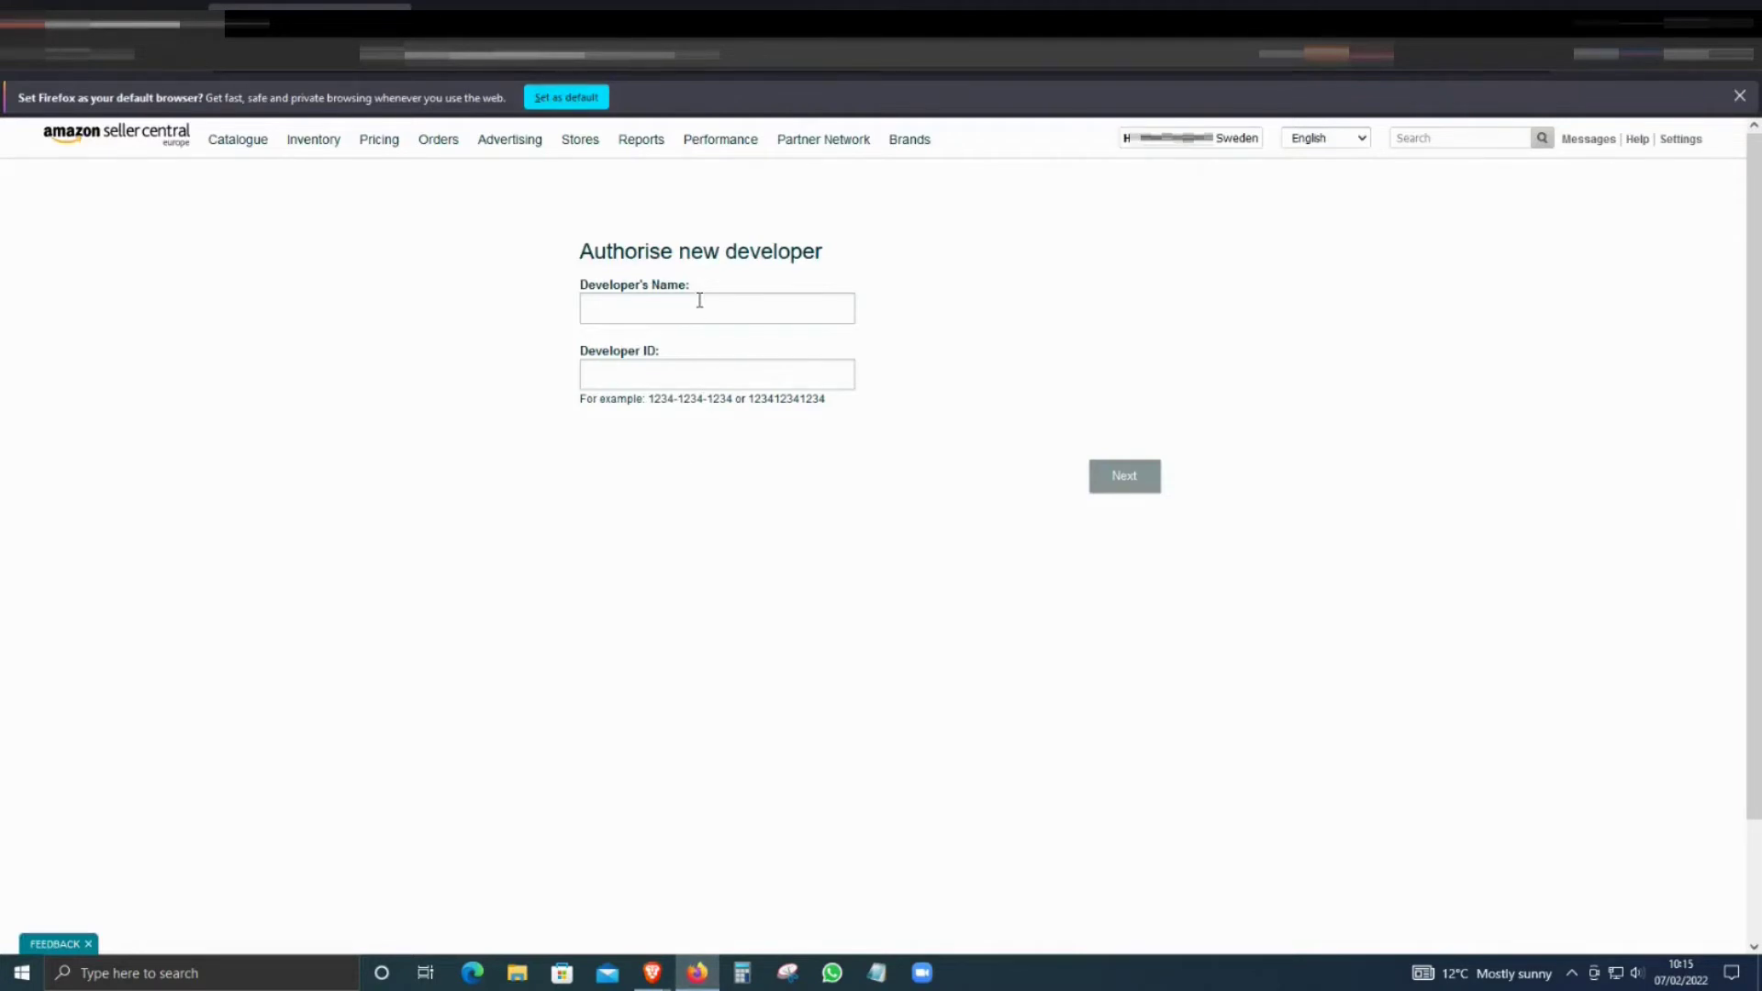
# - Enter 'RM Click and Drop' with its developer ID, submit, and tick the responsibility acknowledgement
pyautogui.write('RM Click and Drop')
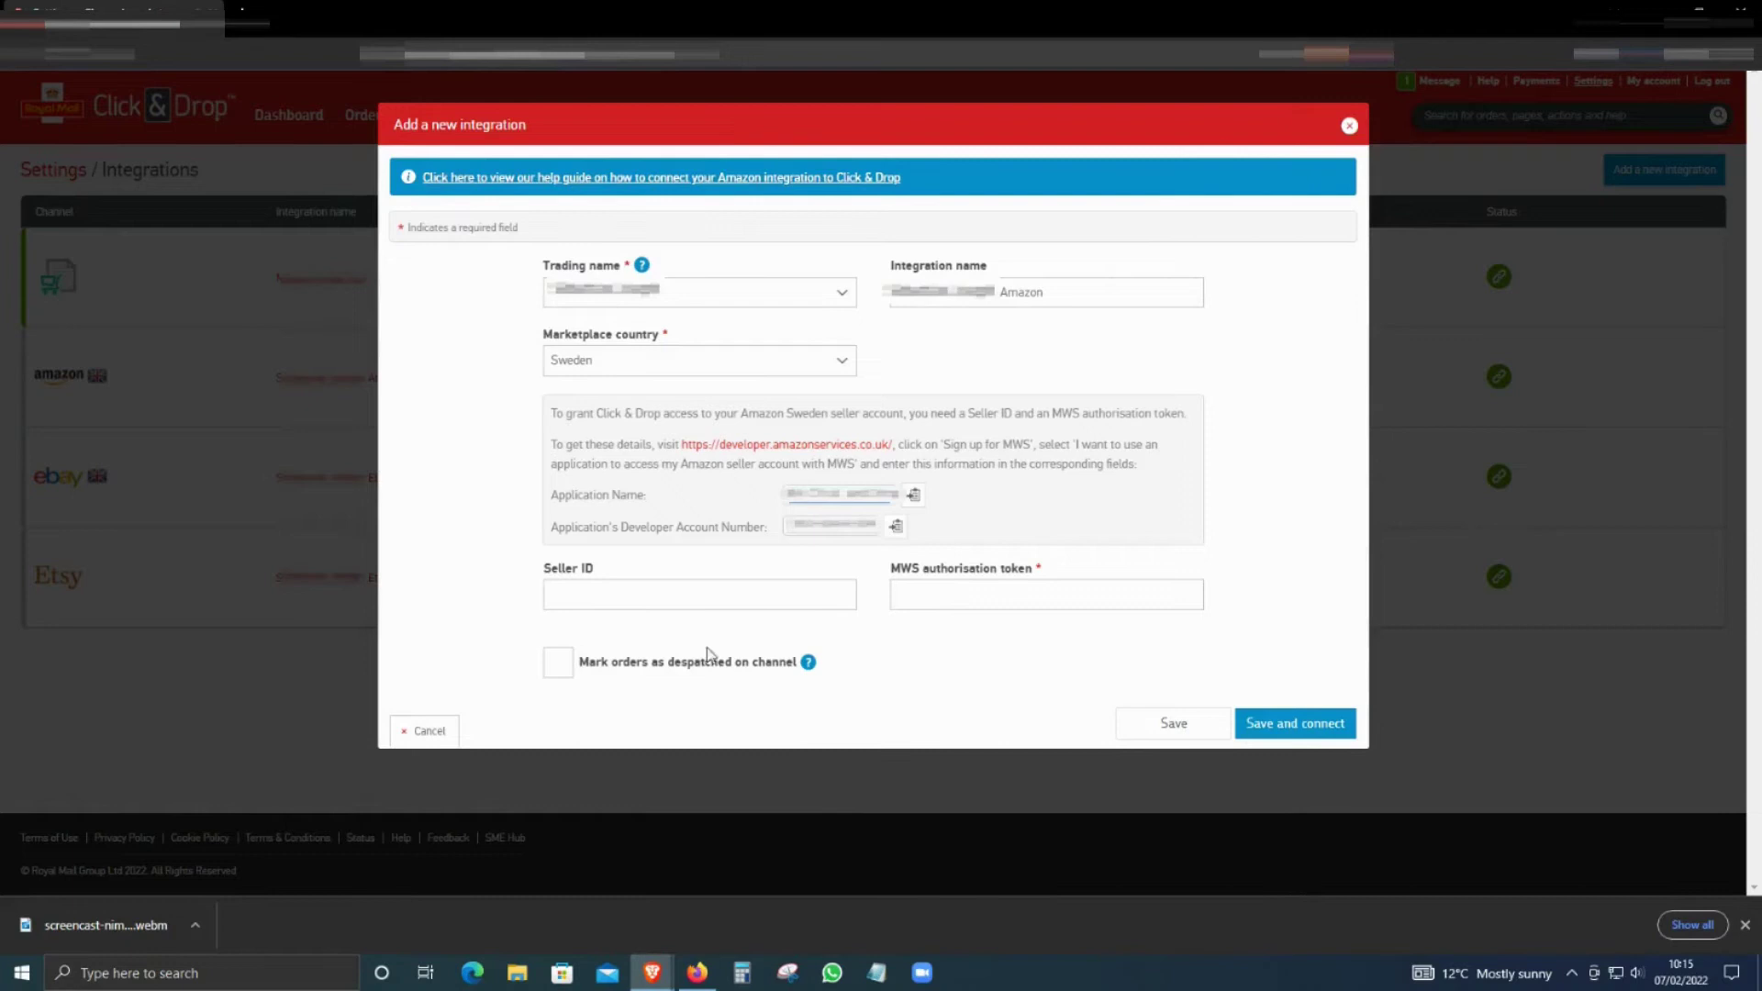
pyautogui.click(895, 527)
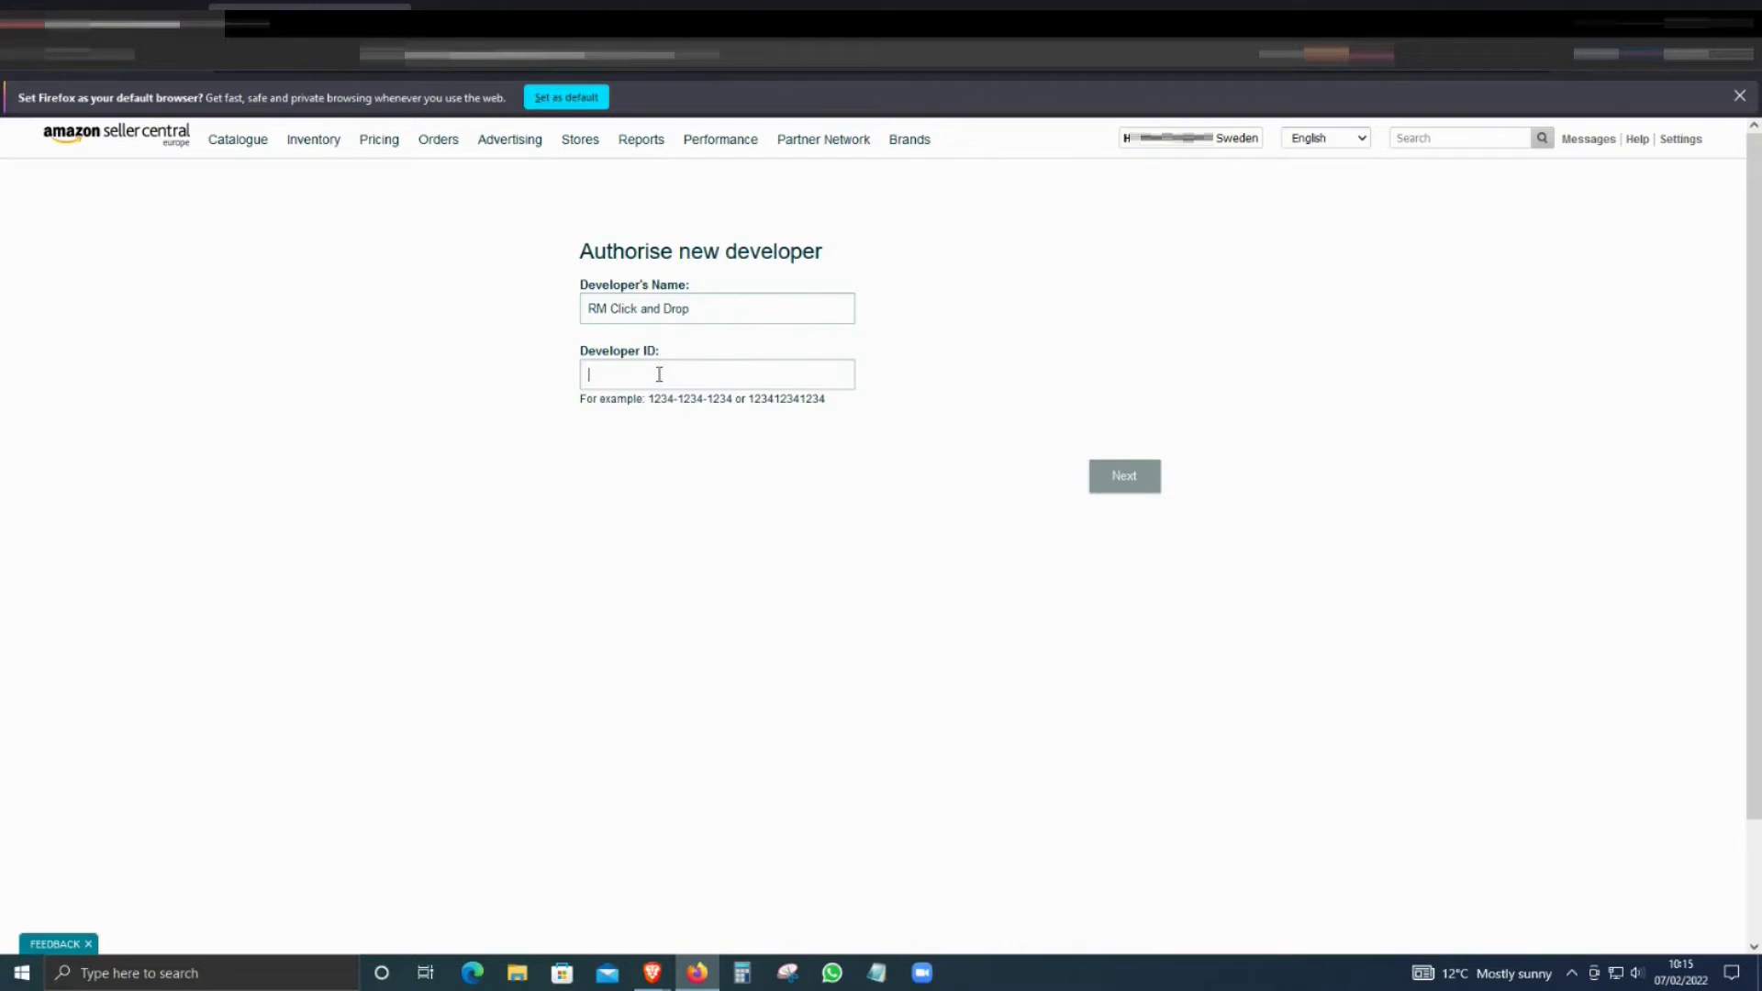
pyautogui.click(1124, 476)
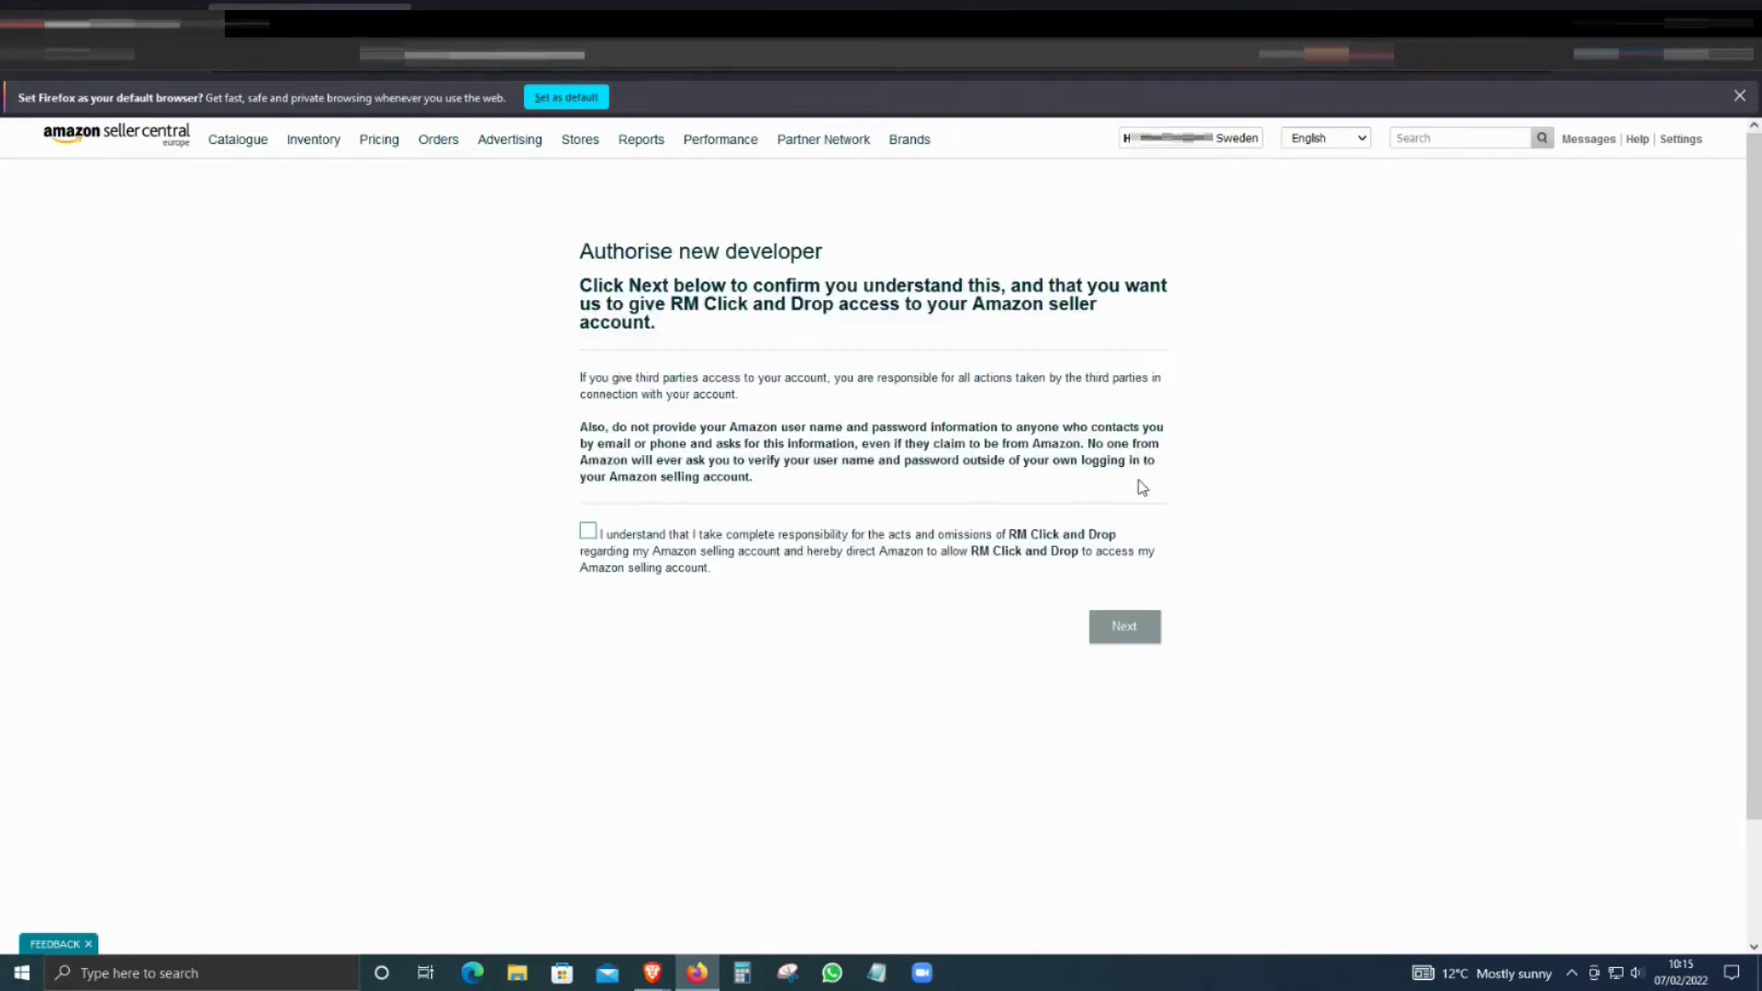
pyautogui.moveTo(1017, 404)
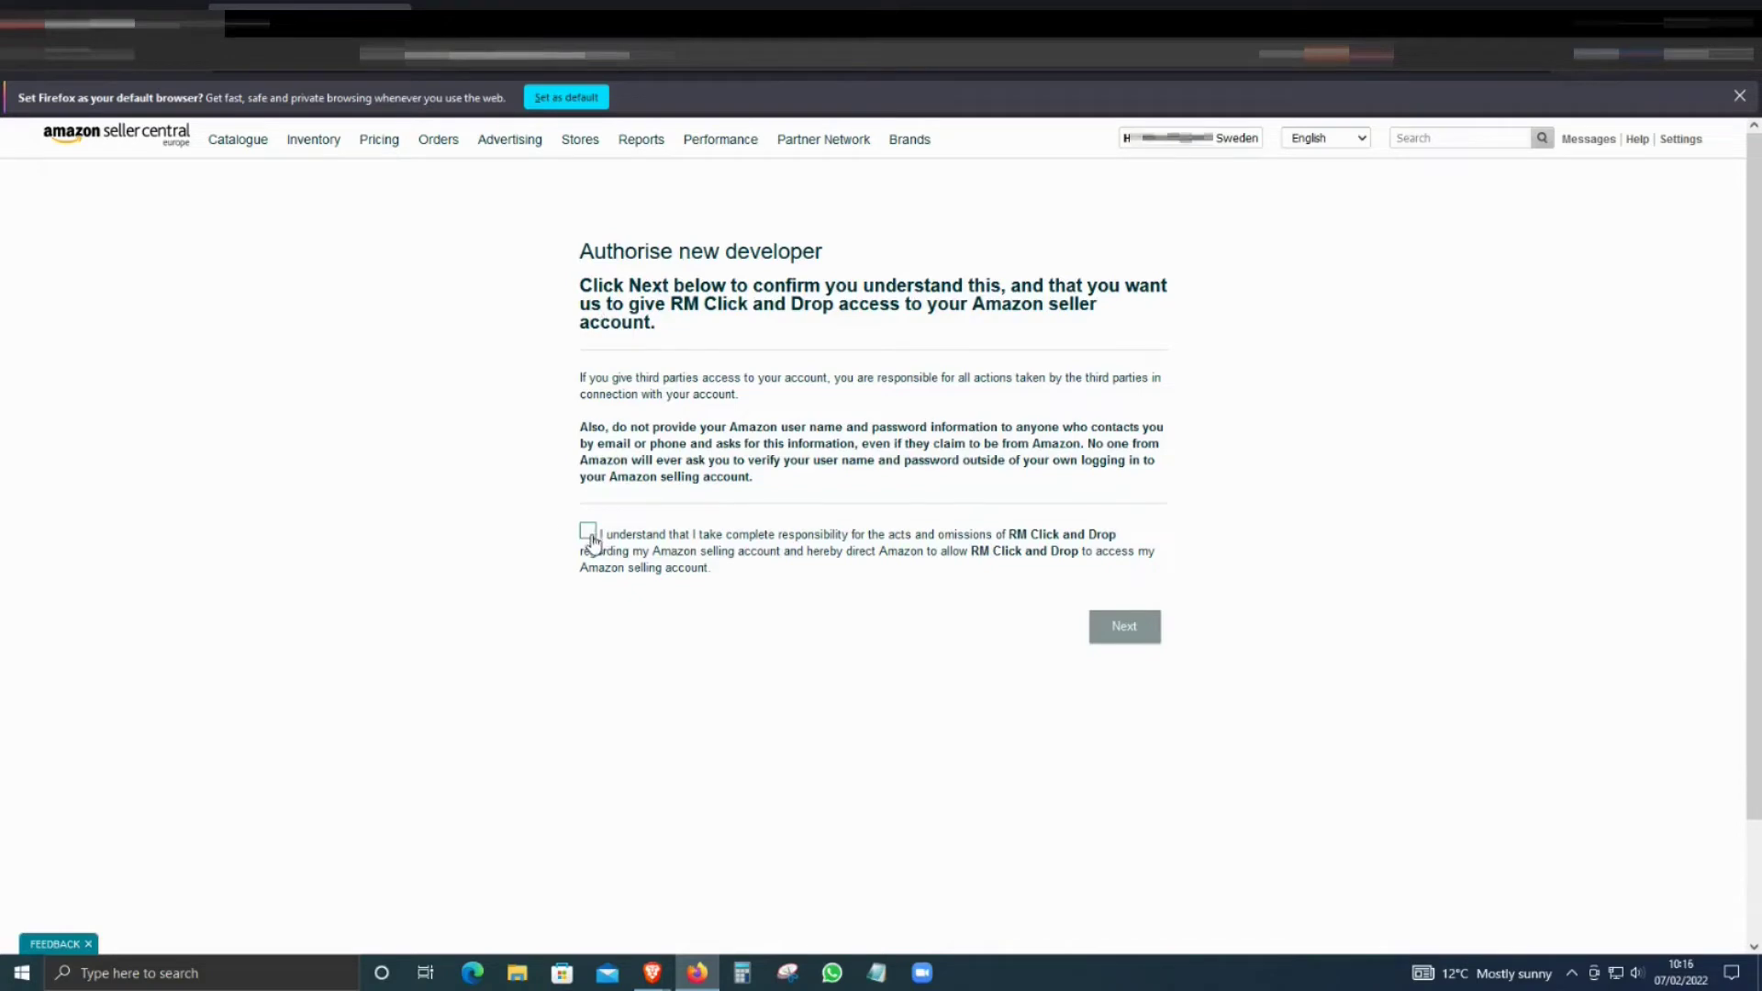
pyautogui.click(587, 532)
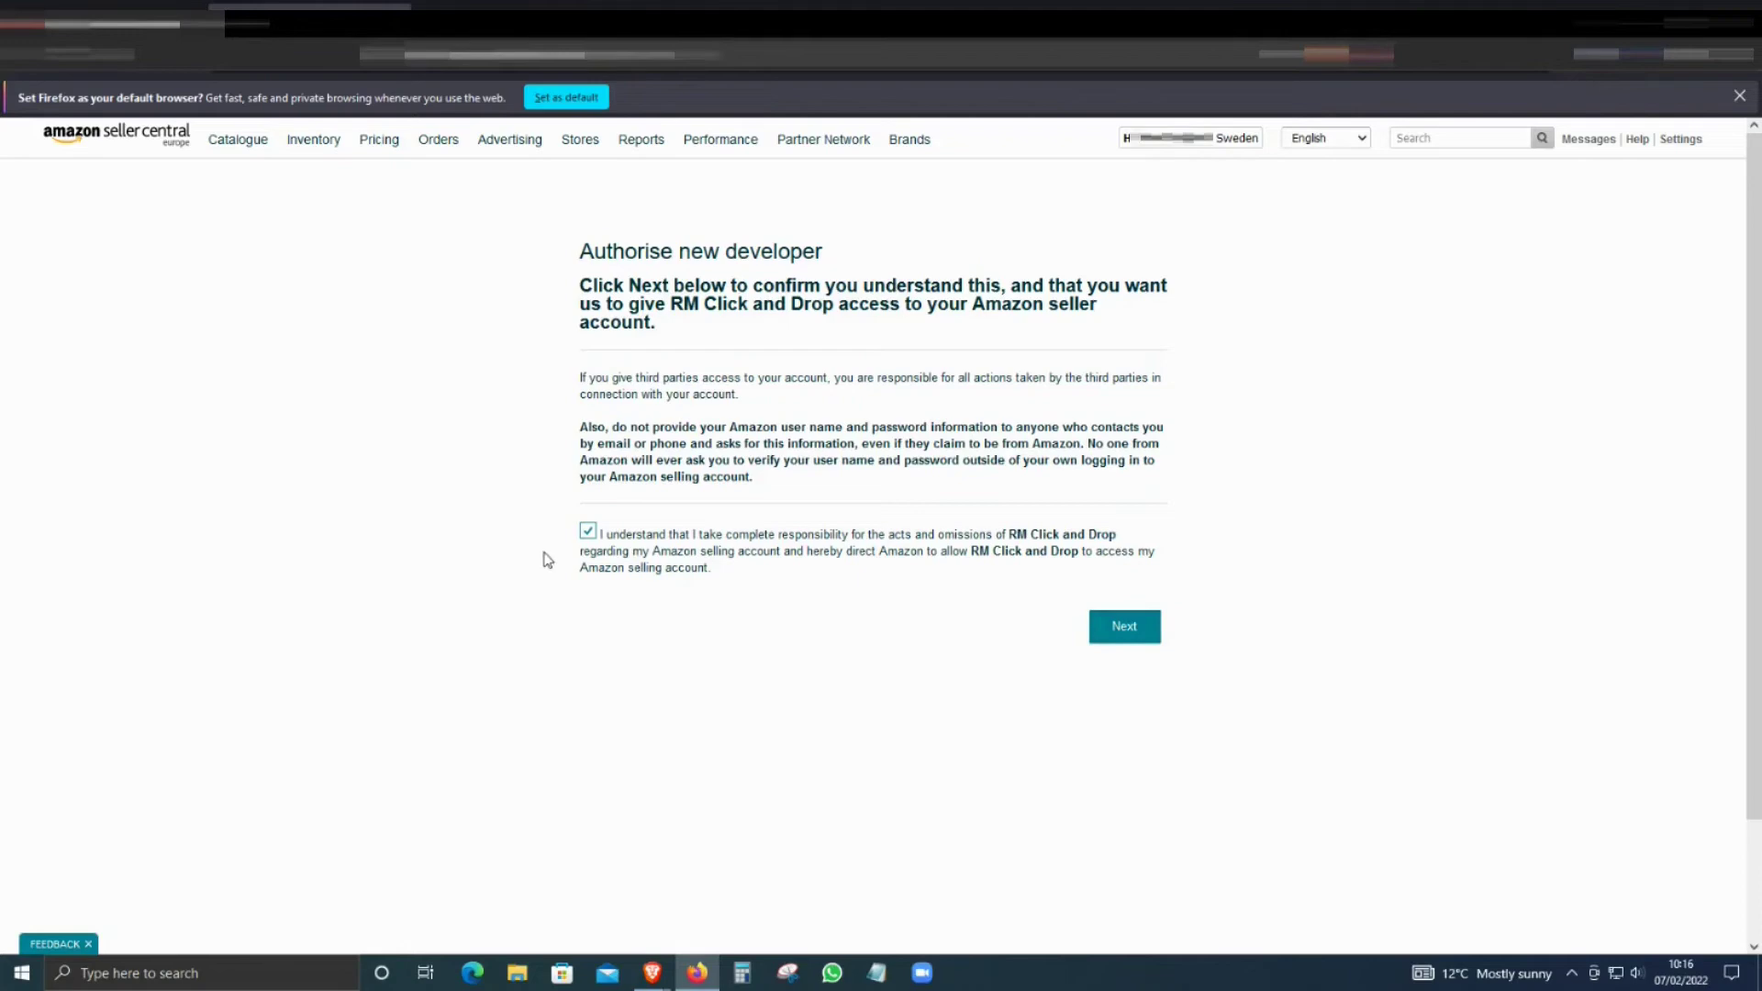
pyautogui.moveTo(1008, 511)
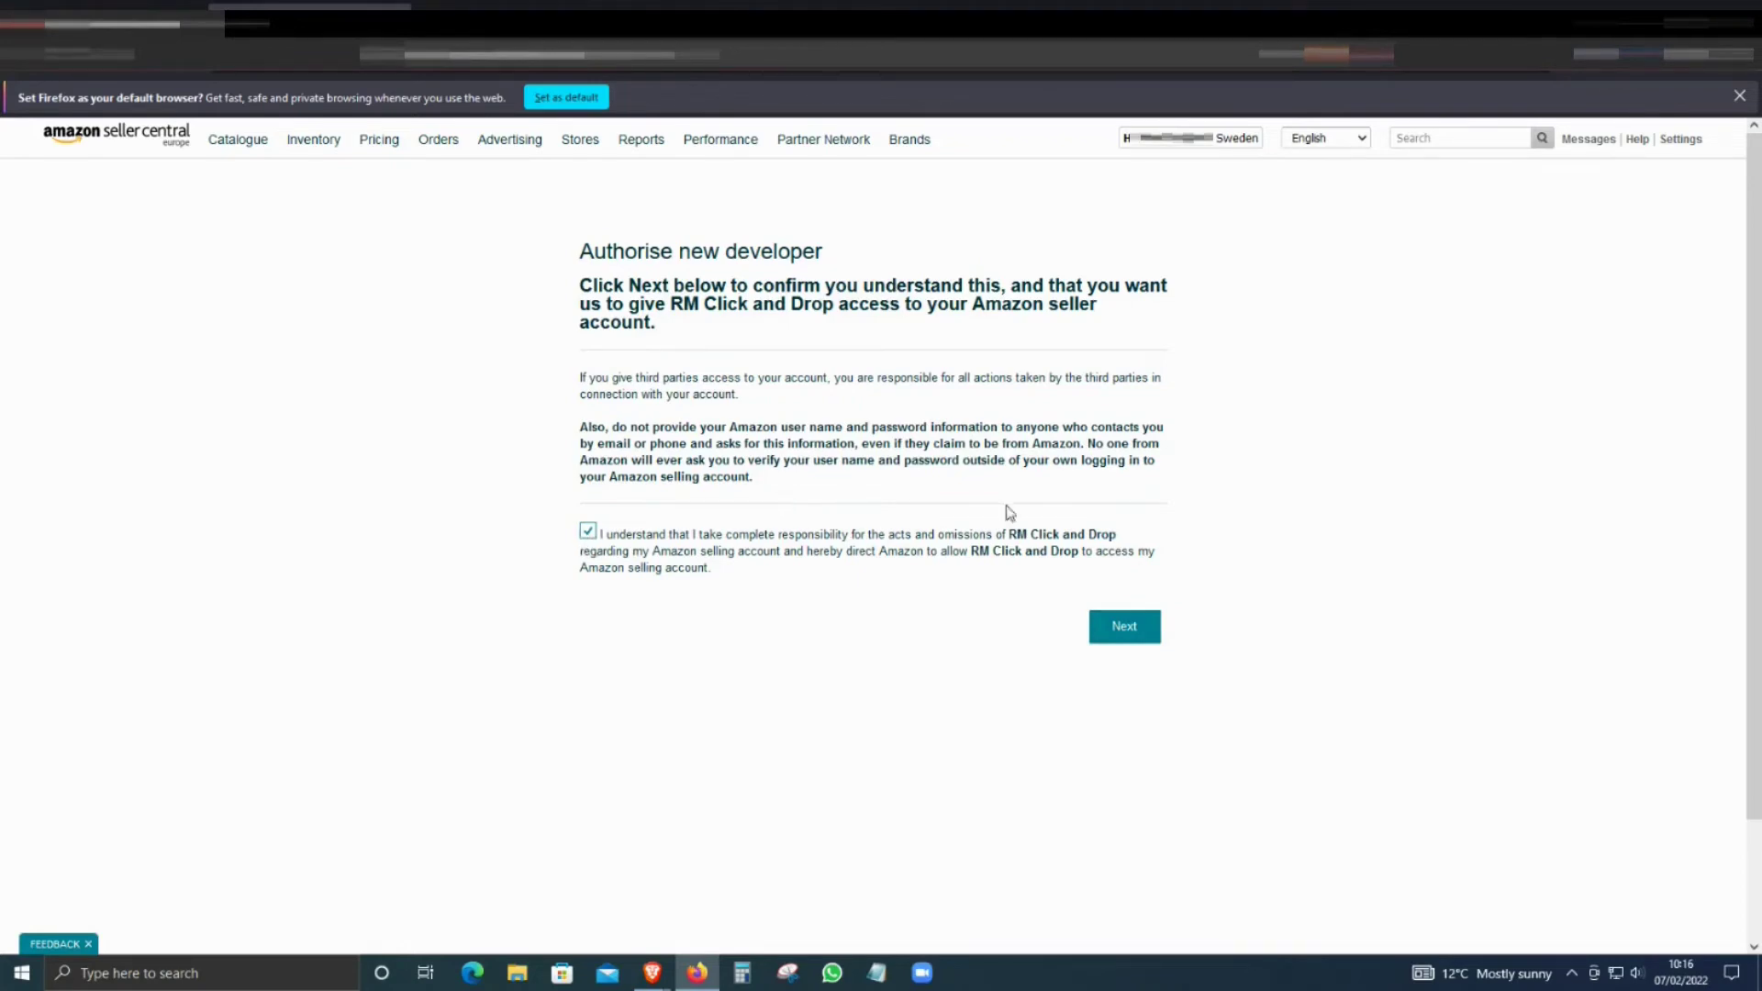
# - Confirm granting RM Click and Drop access to the seller account
pyautogui.click(1124, 627)
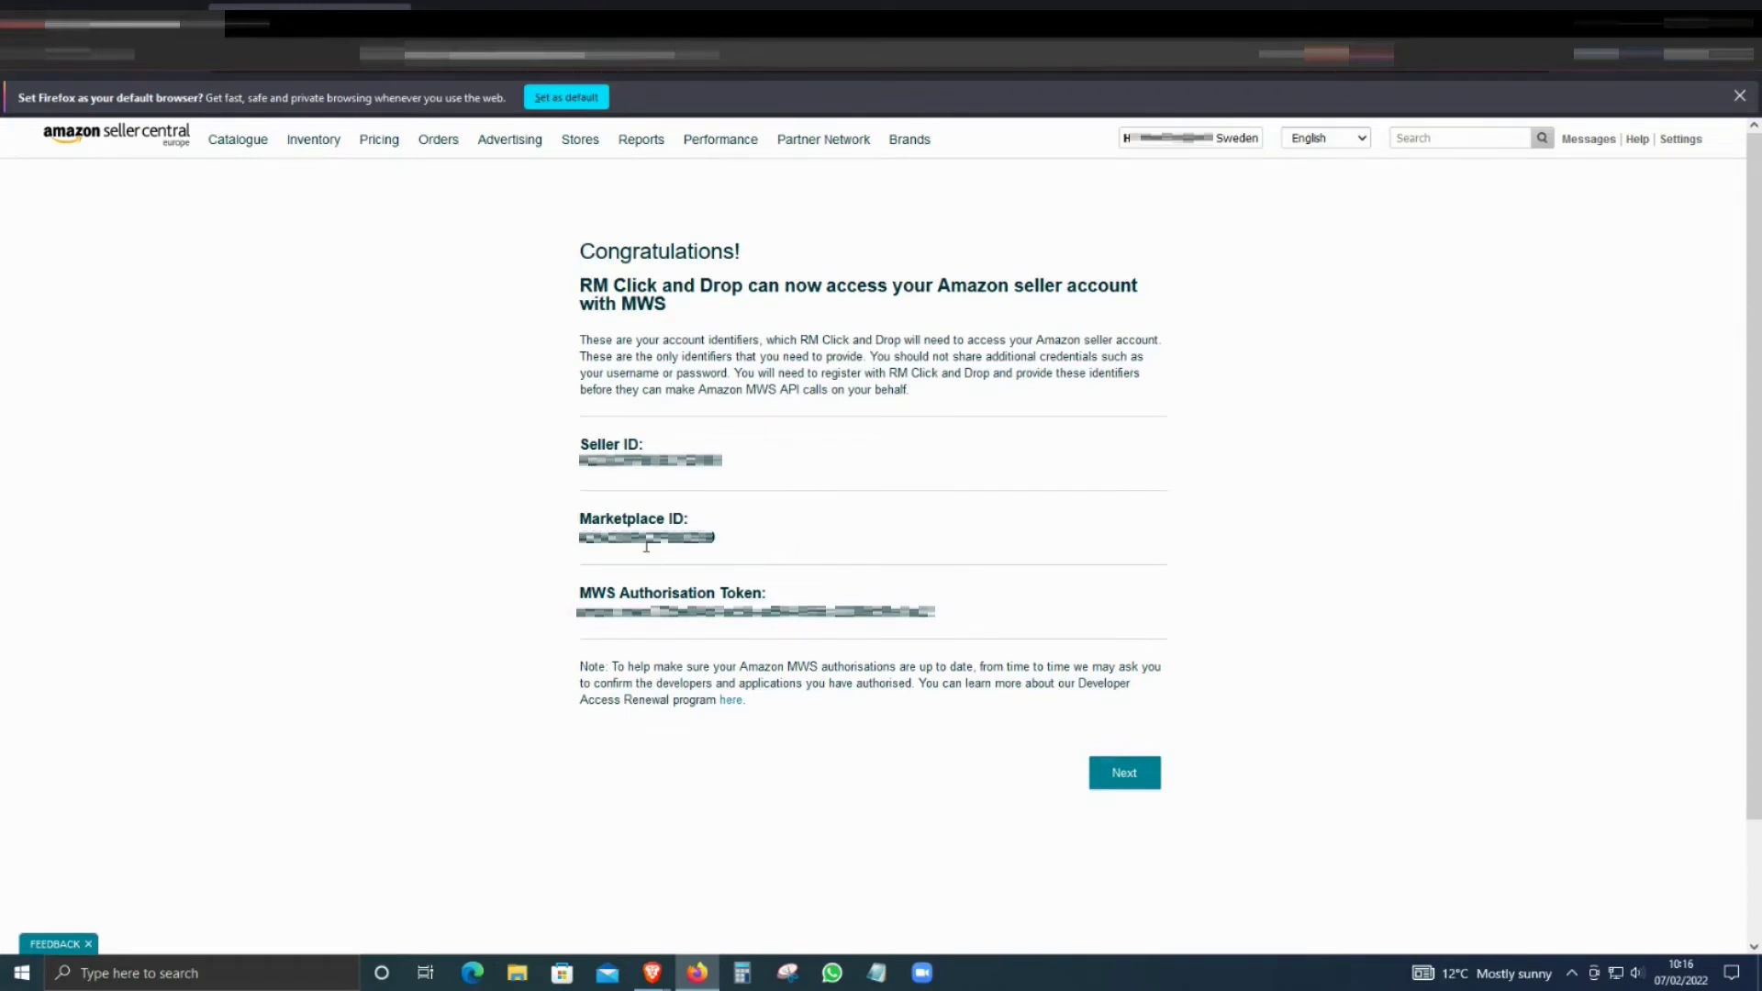
pyautogui.moveTo(782, 591)
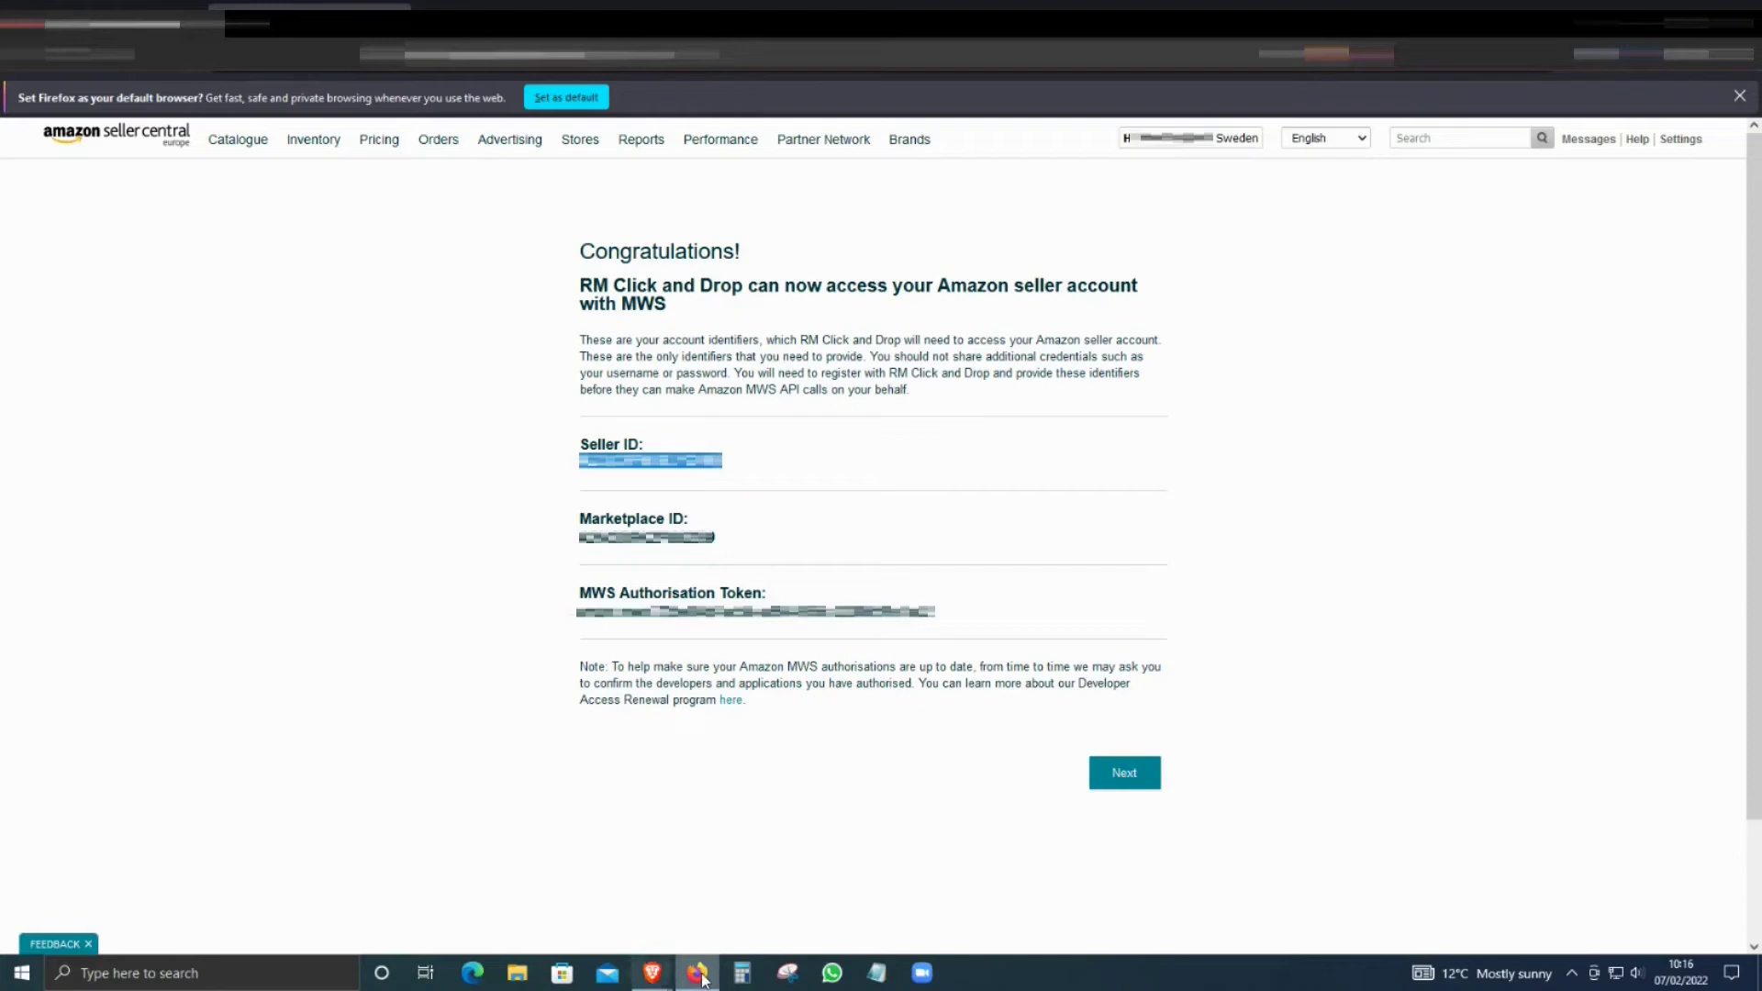
pyautogui.moveTo(696, 978)
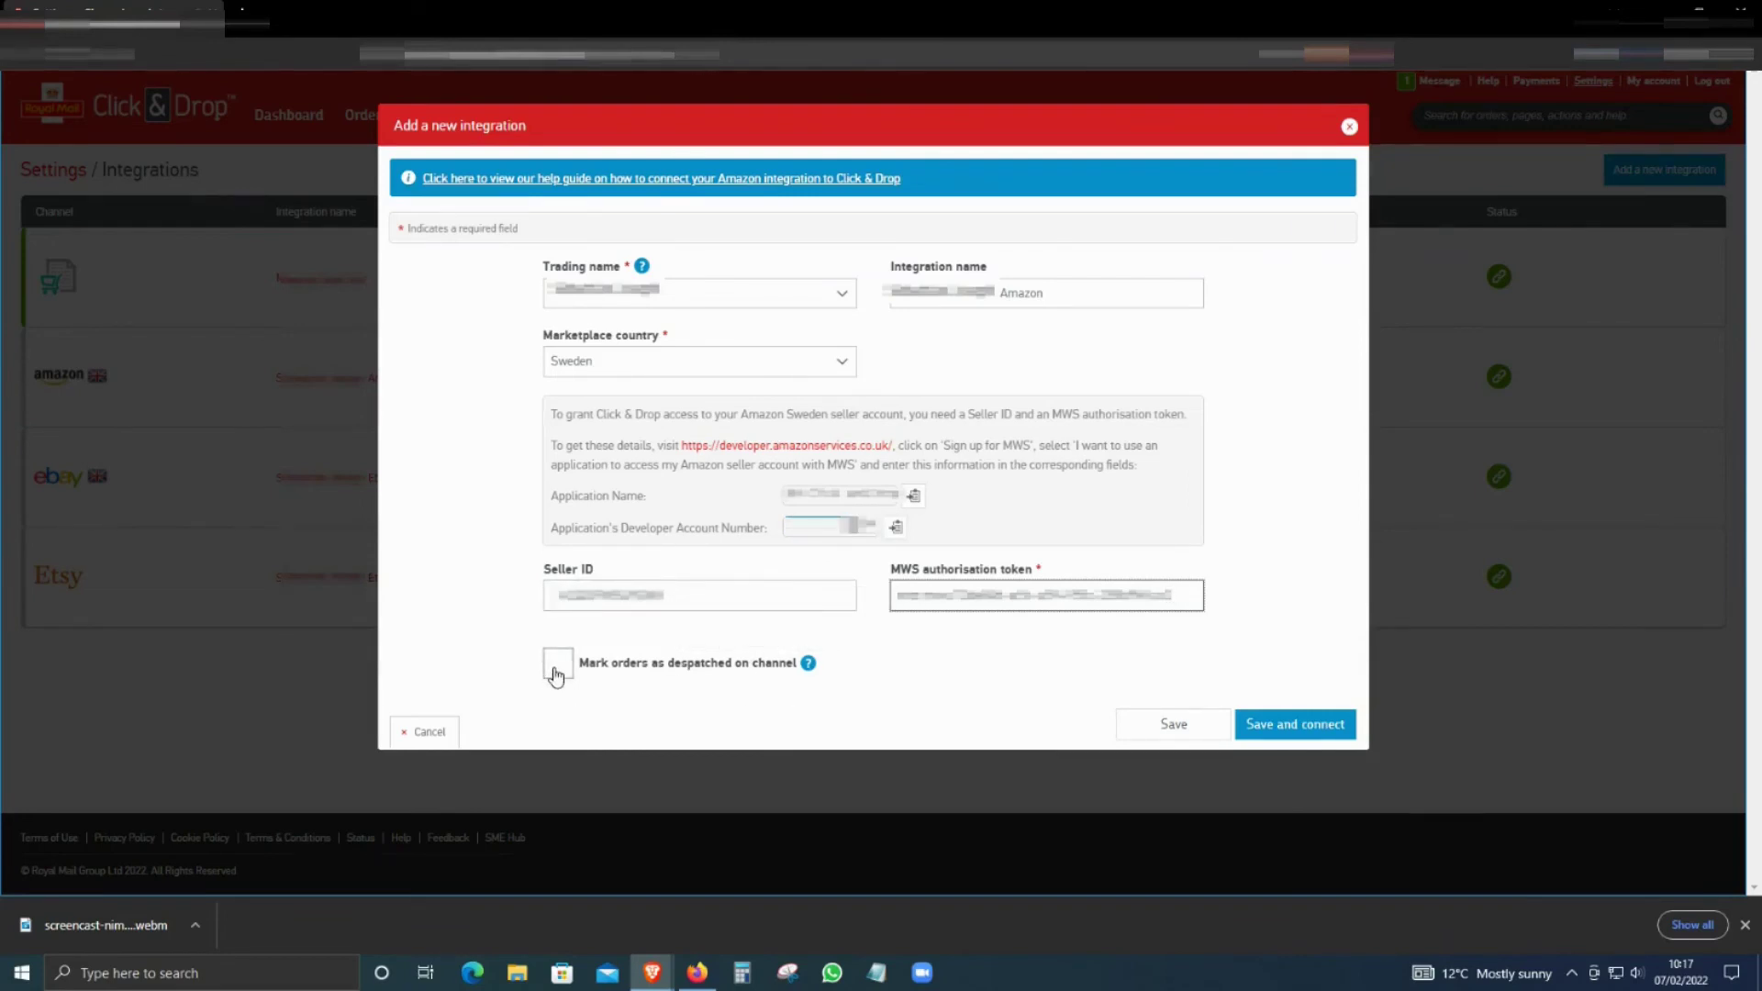
# - Enable marking orders as despatched, then save and connect the Amazon Sweden integration
pyautogui.click(558, 662)
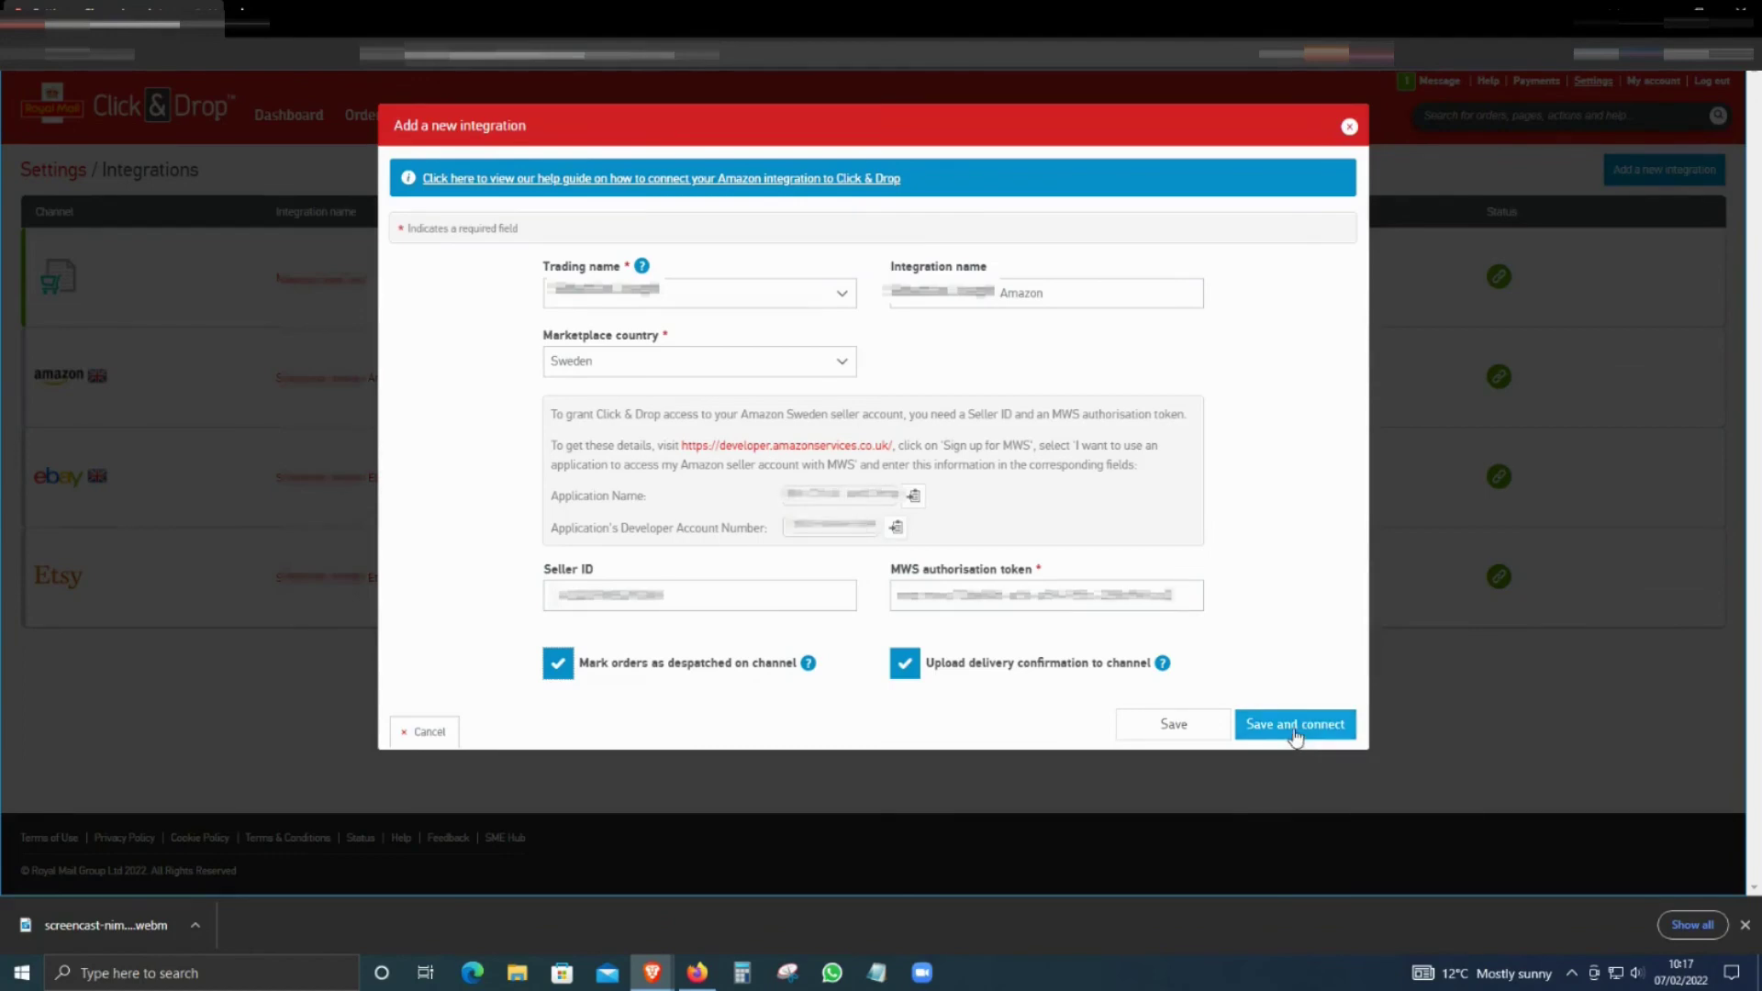
pyautogui.click(1295, 724)
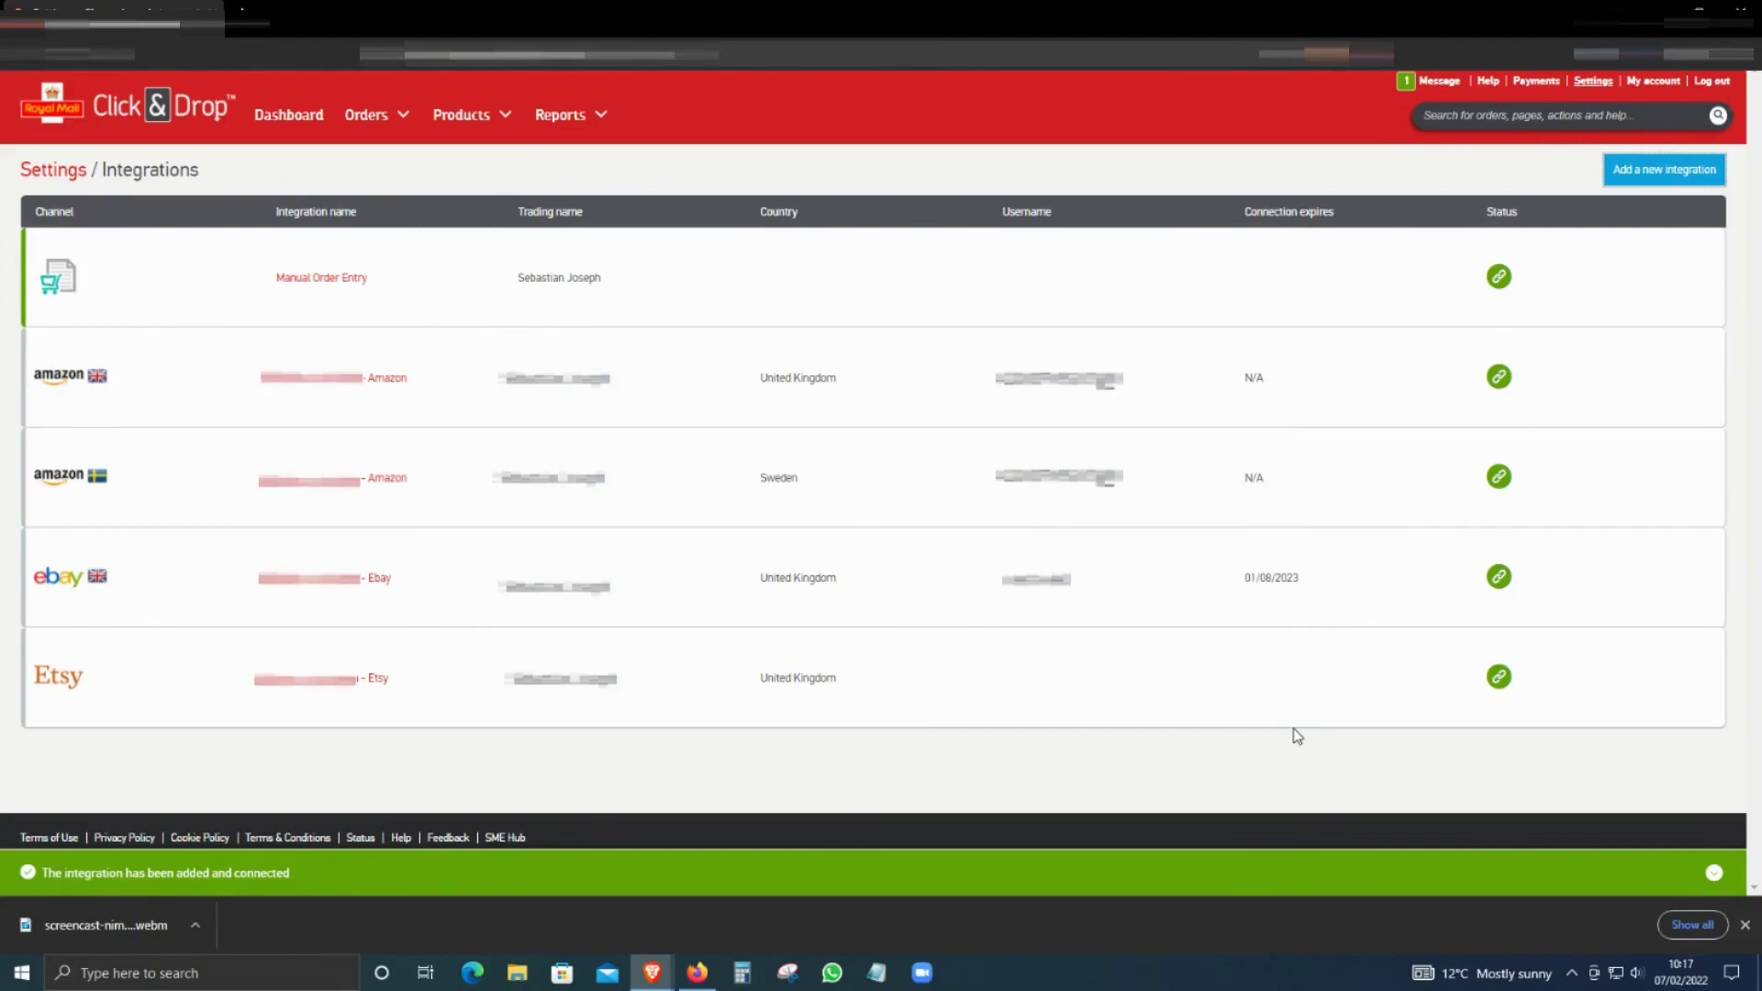
pyautogui.moveTo(79, 493)
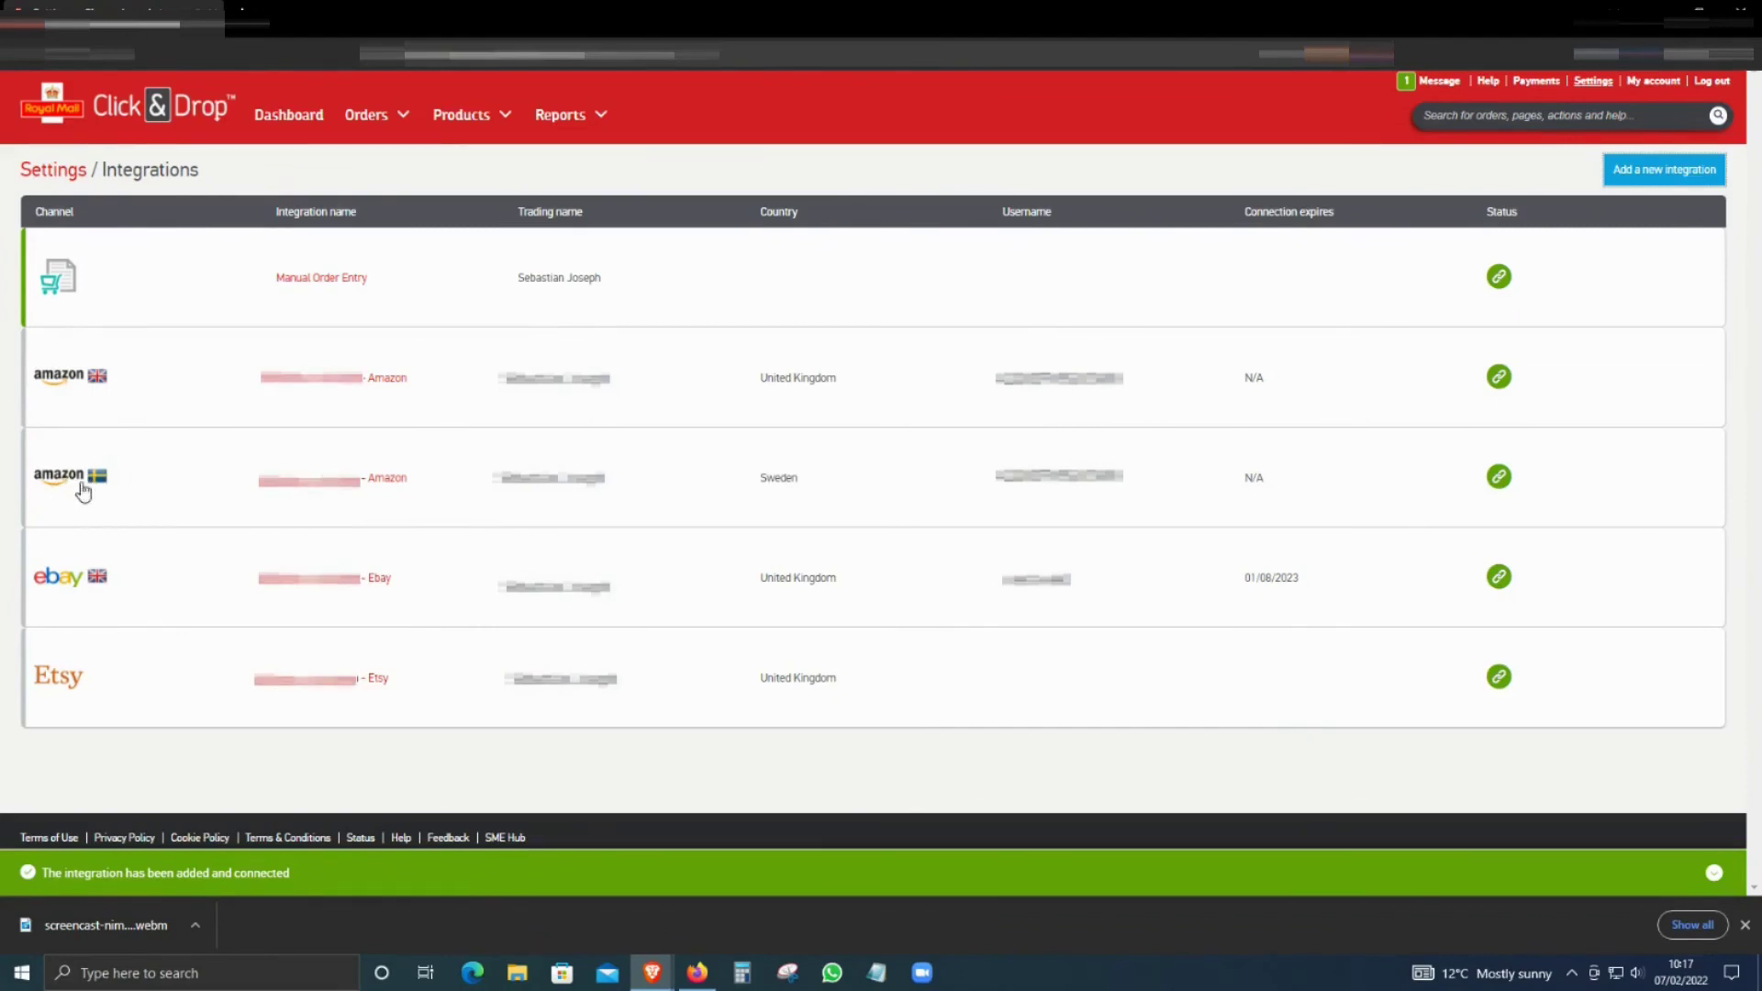
pyautogui.moveTo(1490, 489)
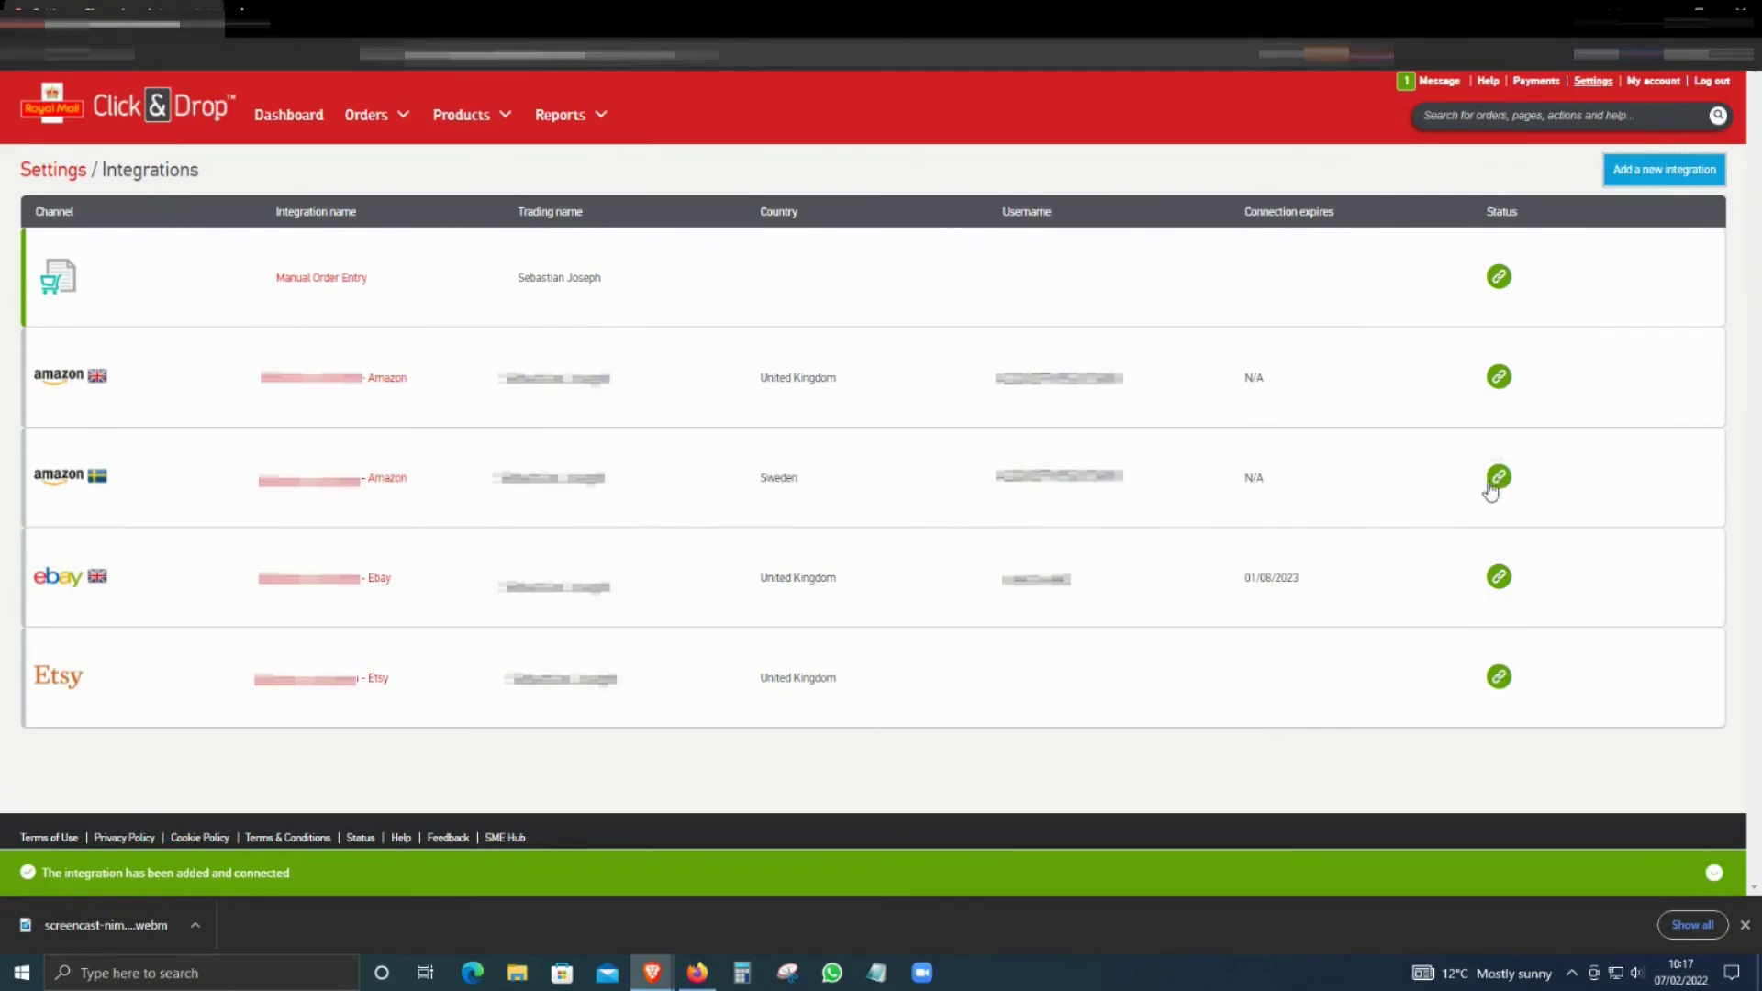
pyautogui.moveTo(1498, 477)
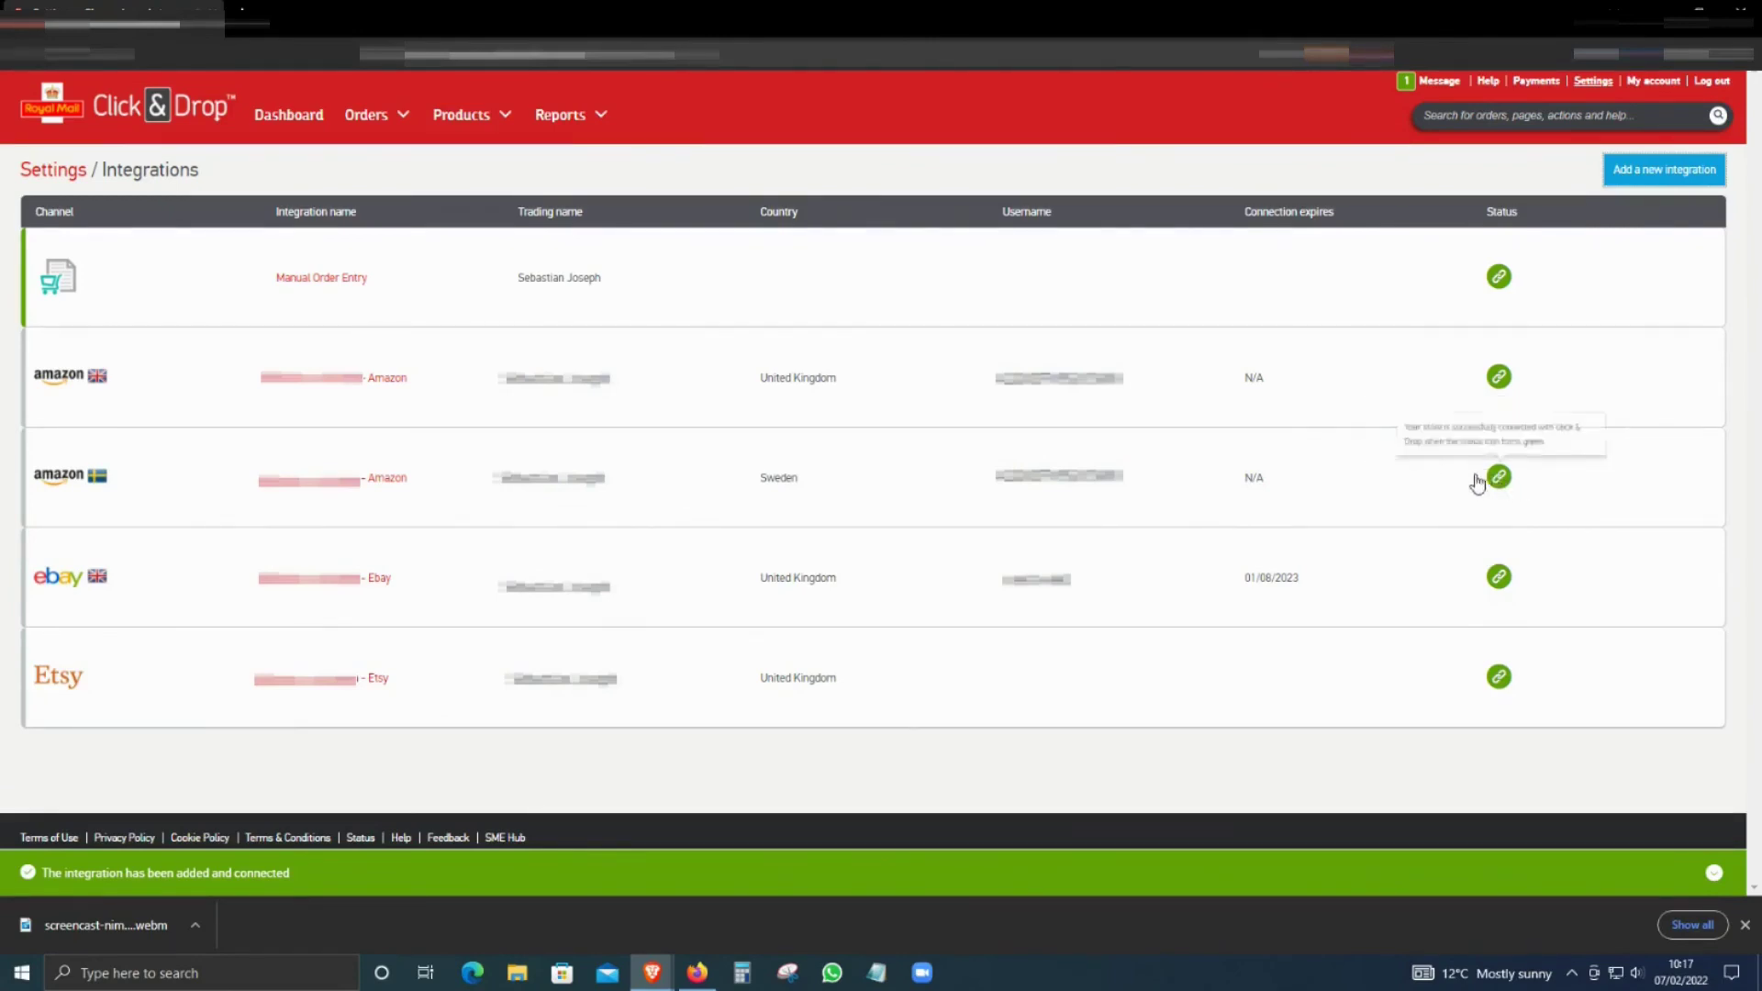
pyautogui.moveTo(1439, 527)
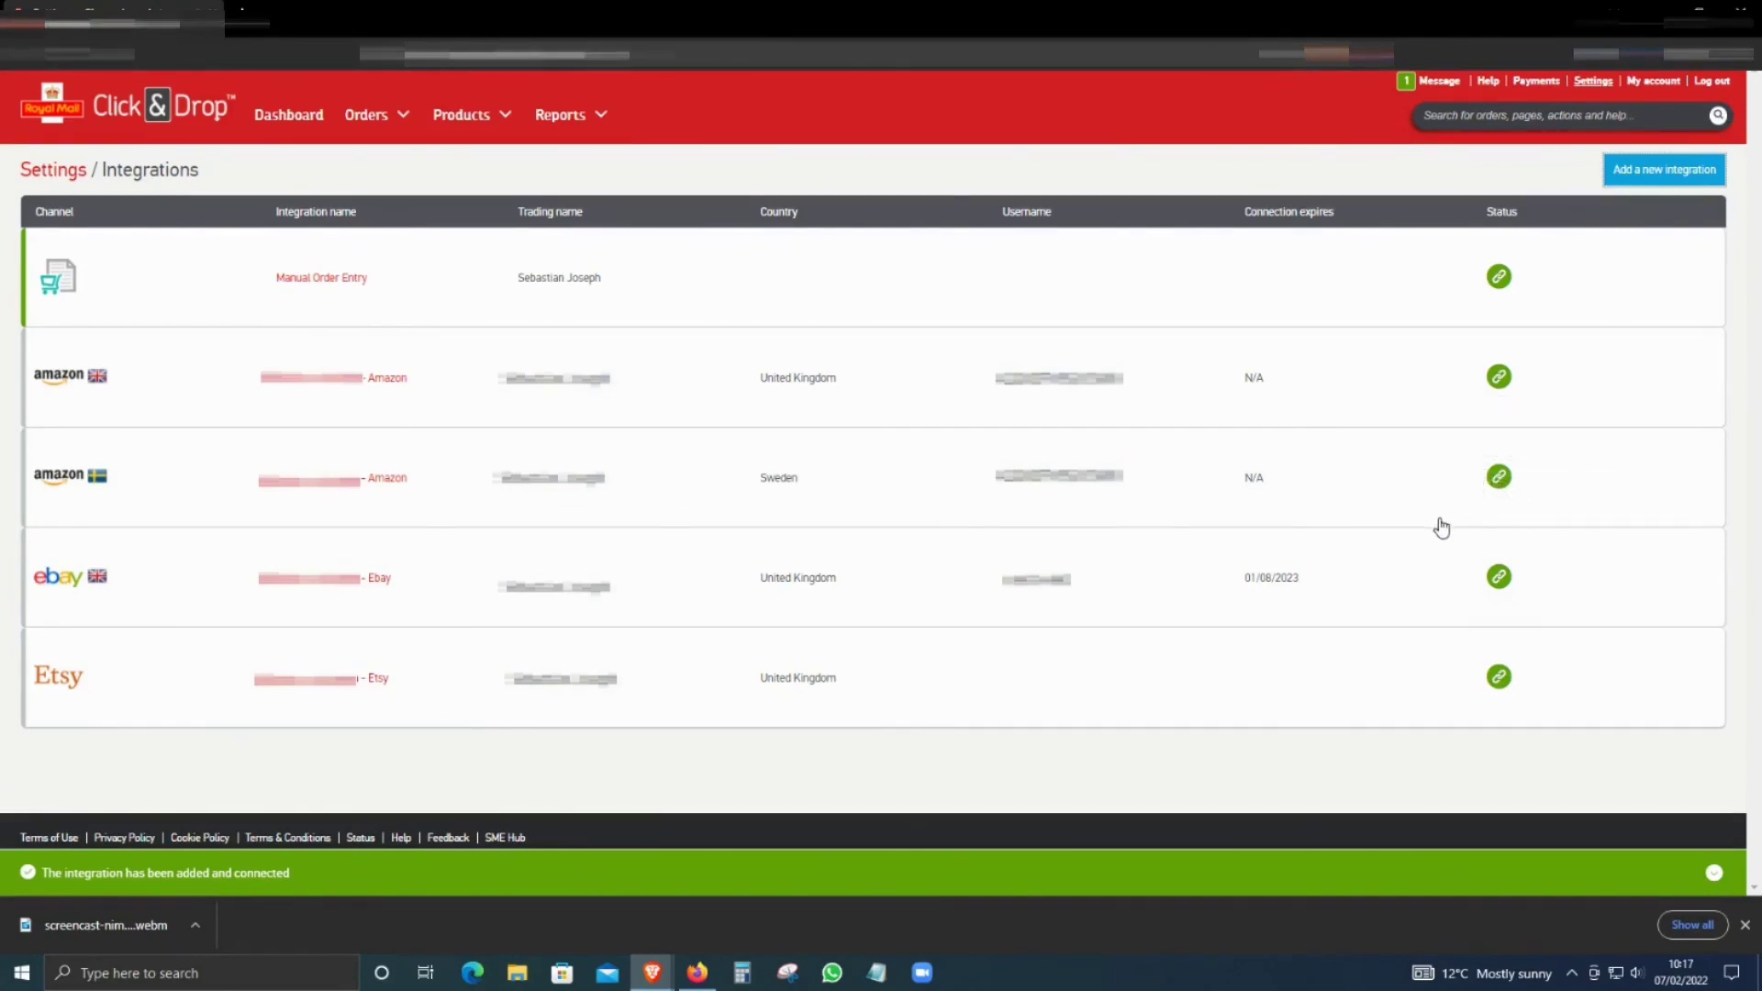